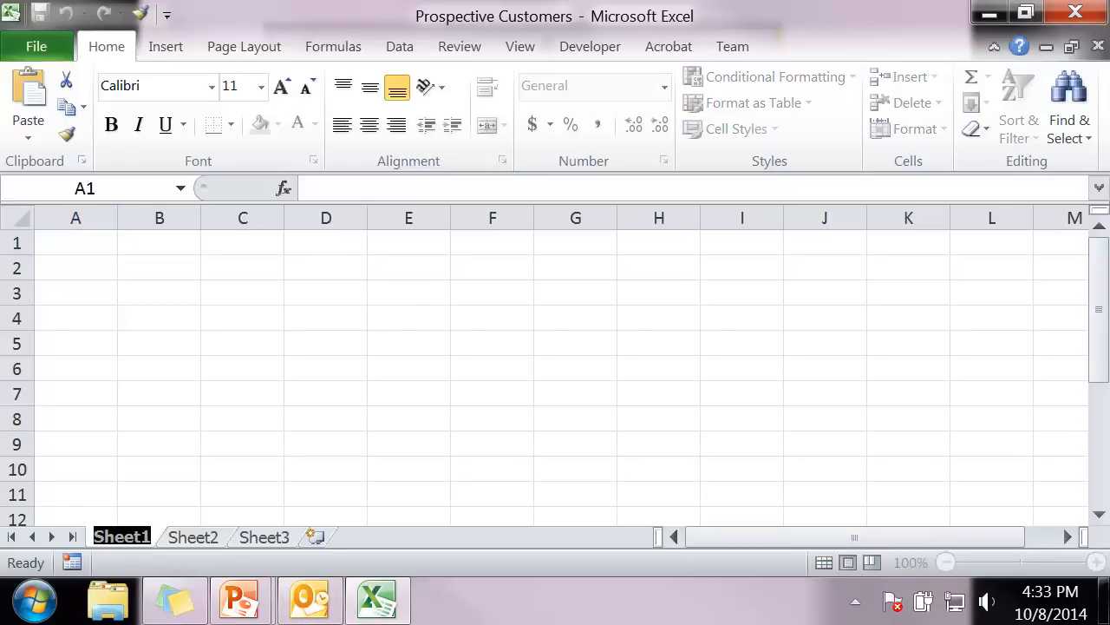
Rename Sheet1 to 'Work Area' and Sheet2 to 'Prospective Customers'
double_click(122, 537)
type("Work Area")
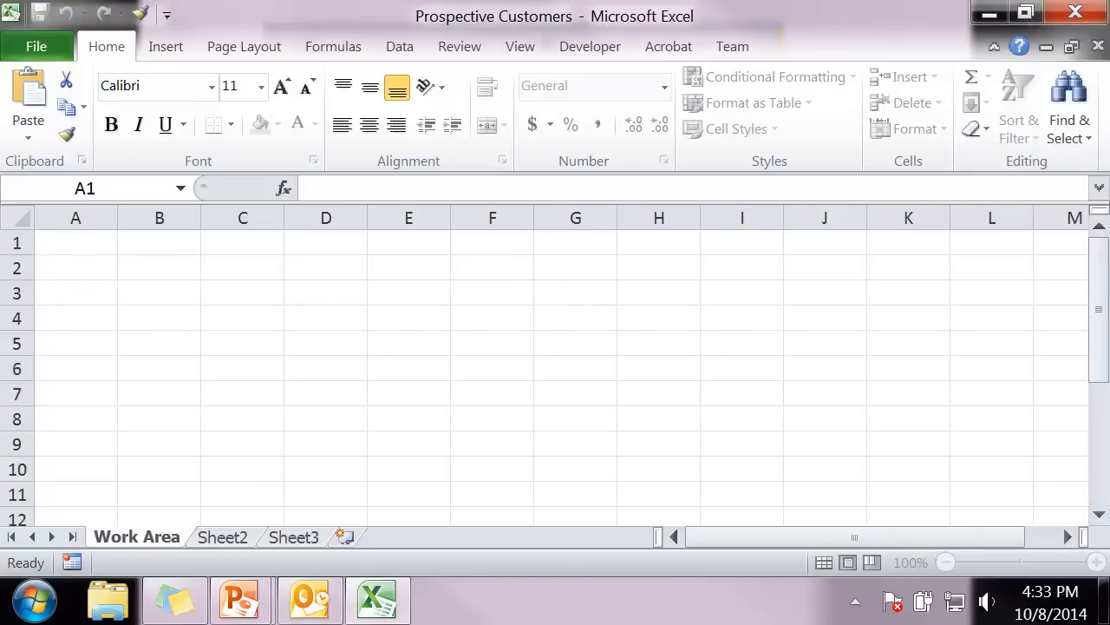
left_click(222, 536)
type("Prospective Customers")
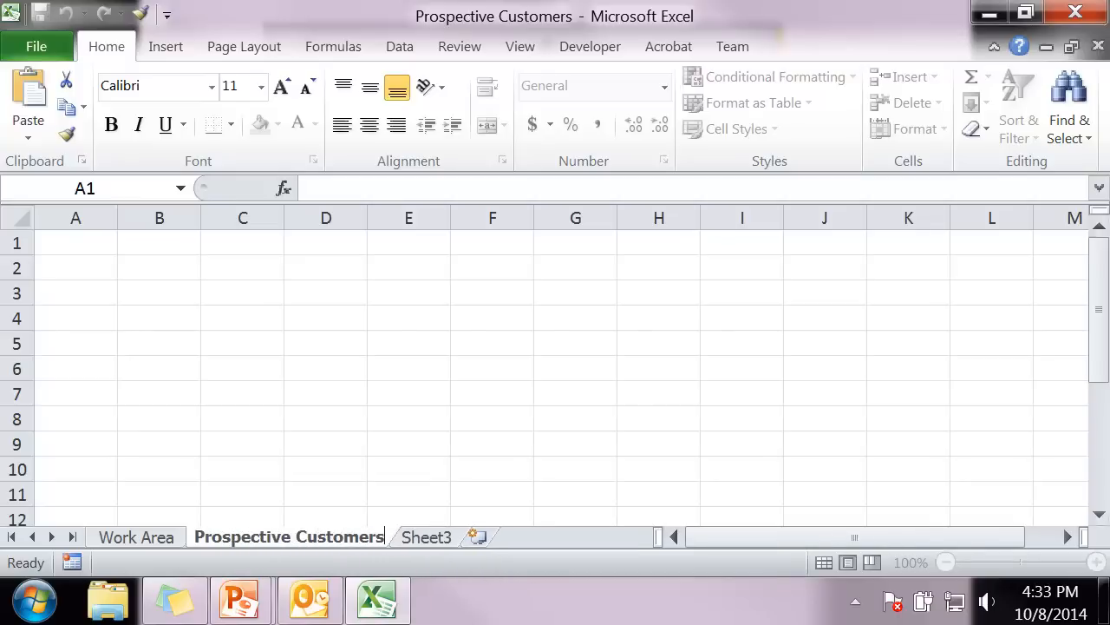
left_click(243, 469)
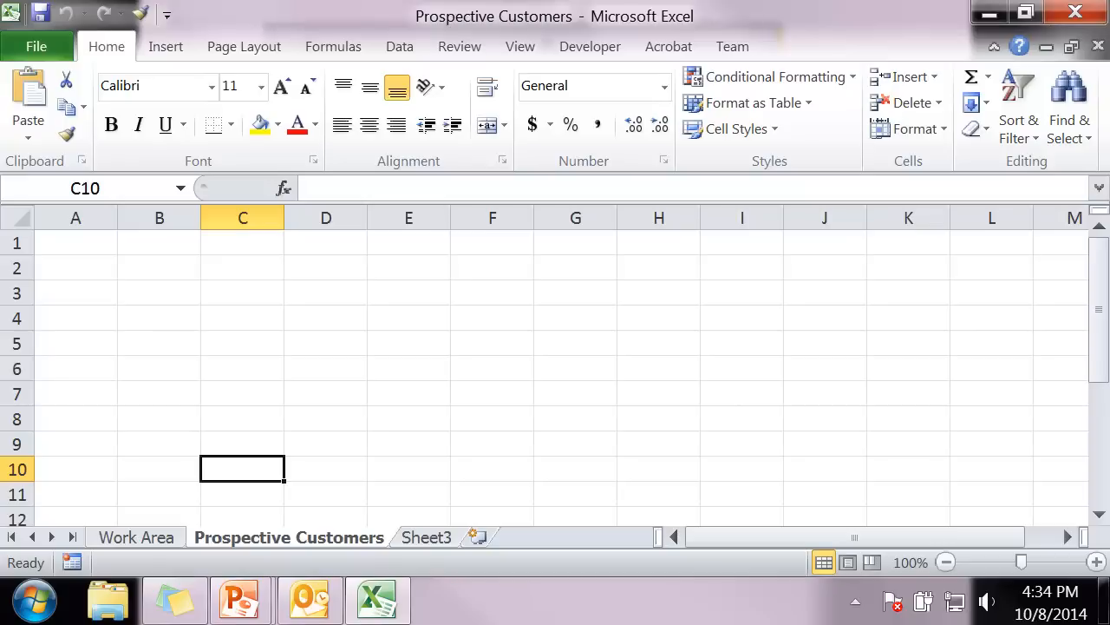
On the Work Area sheet, start a From Text import from the Data ribbon's Get External Data
left_click(135, 538)
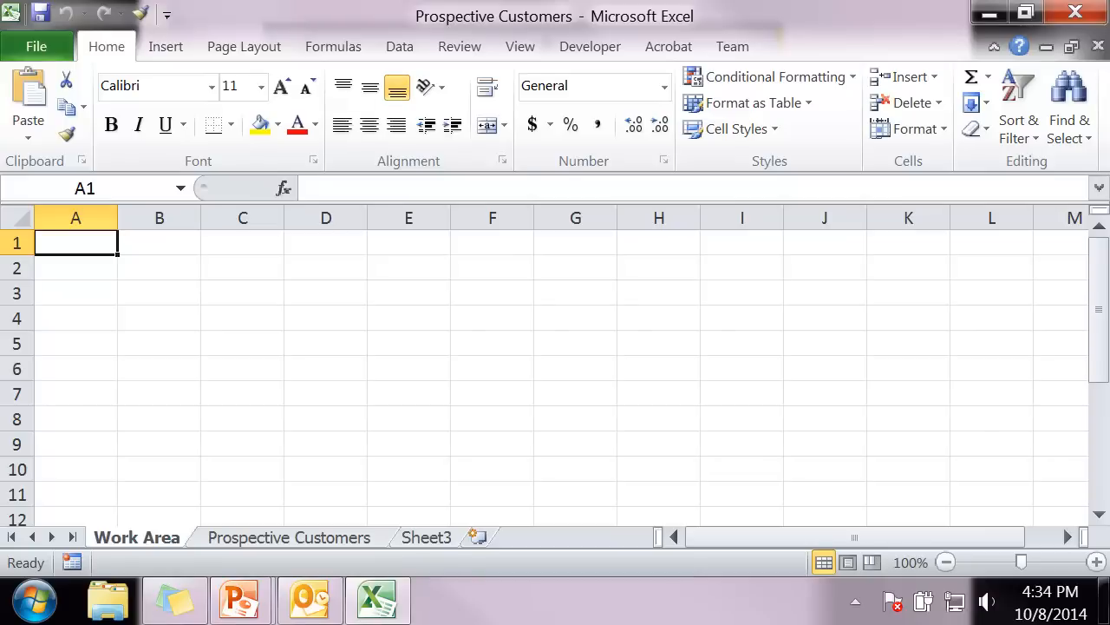
left_click(399, 45)
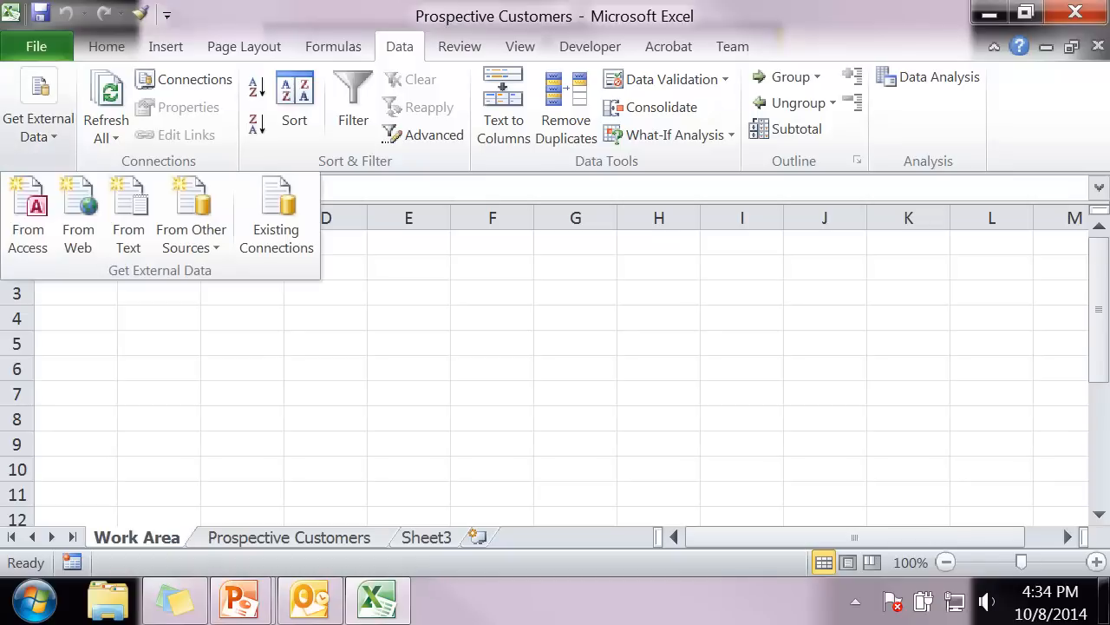
mouse_move(129, 215)
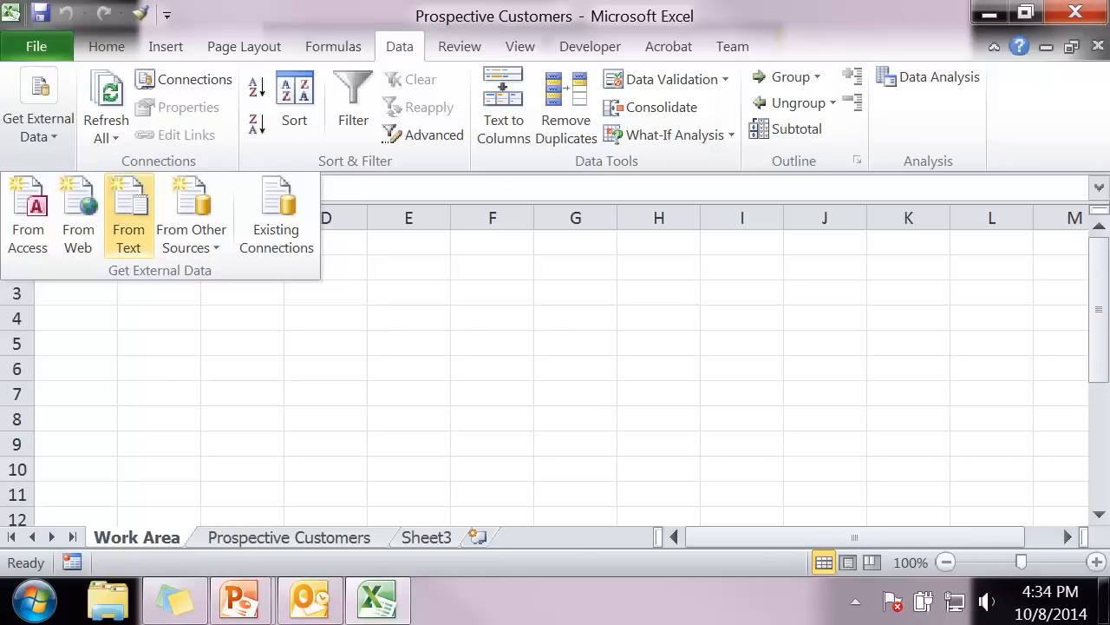
left_click(128, 215)
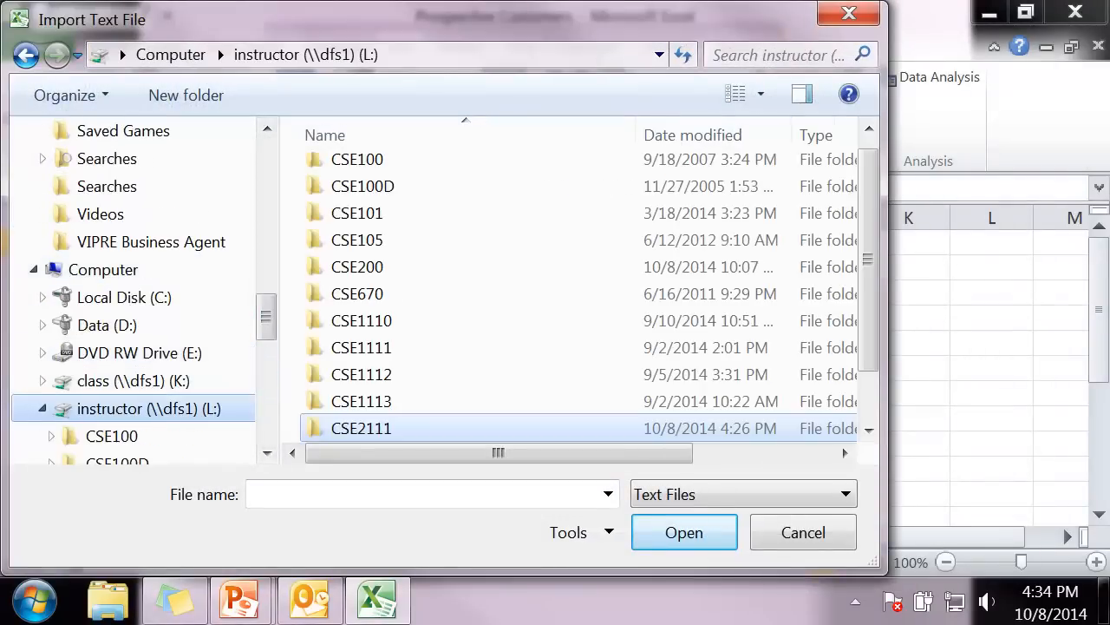
Browse CSE2111 > Autumn 2014 > Pre Lab 6 and choose the Customers1 text file
double_click(360, 427)
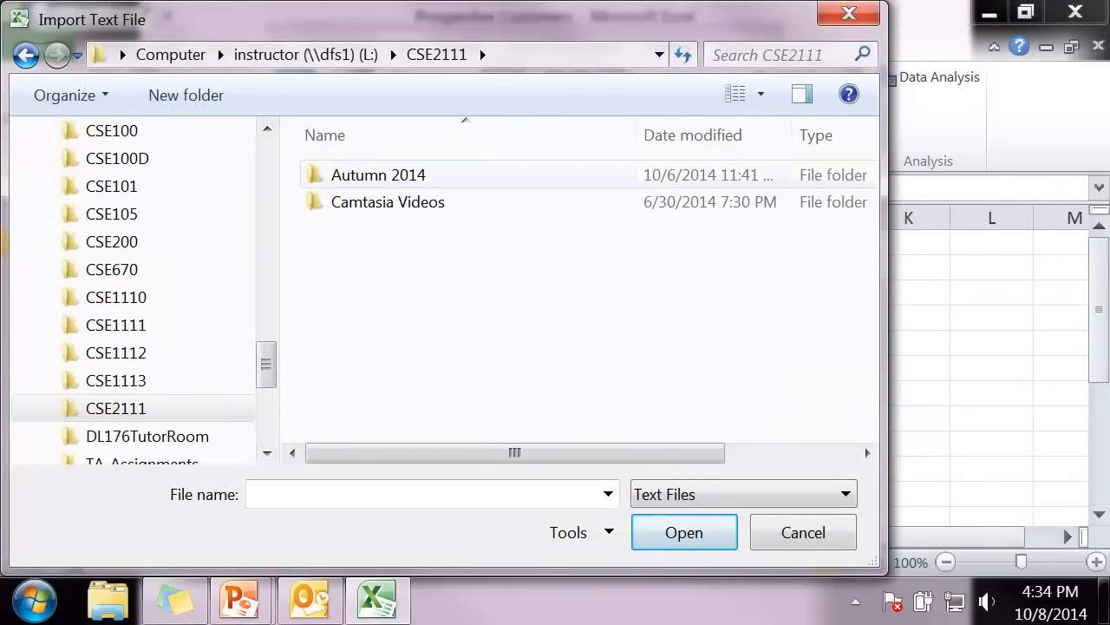
double_click(378, 173)
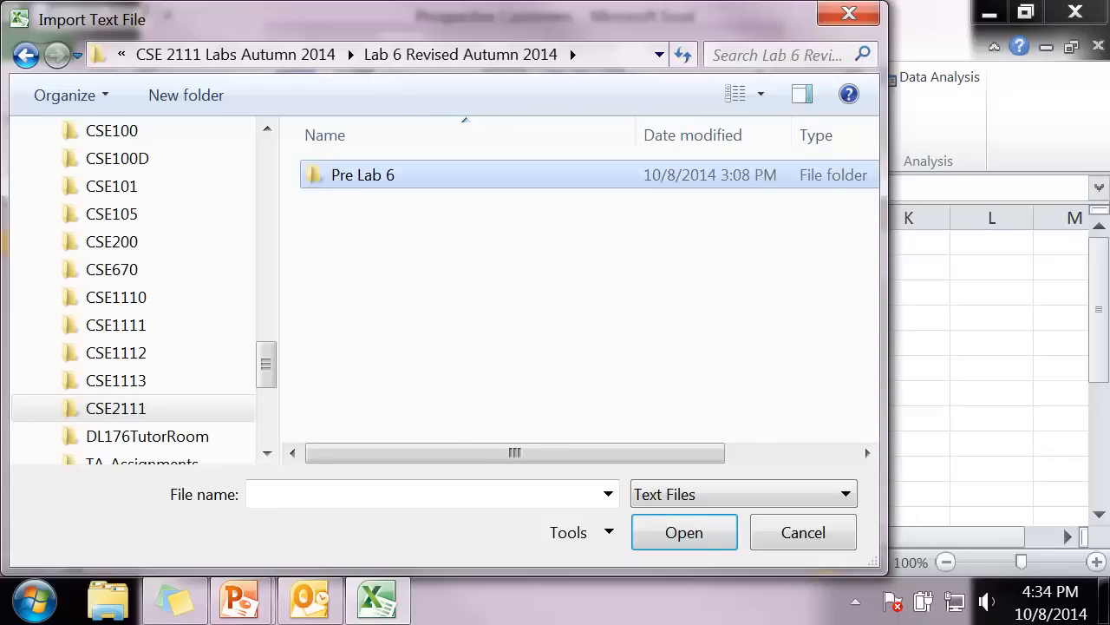
double_click(361, 174)
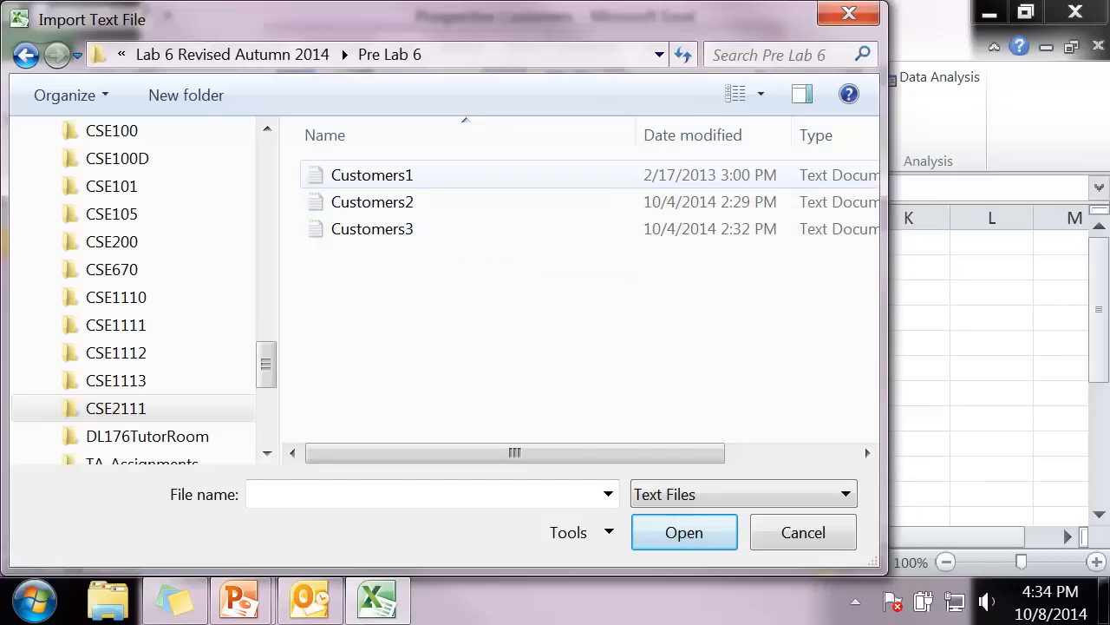
left_click(684, 531)
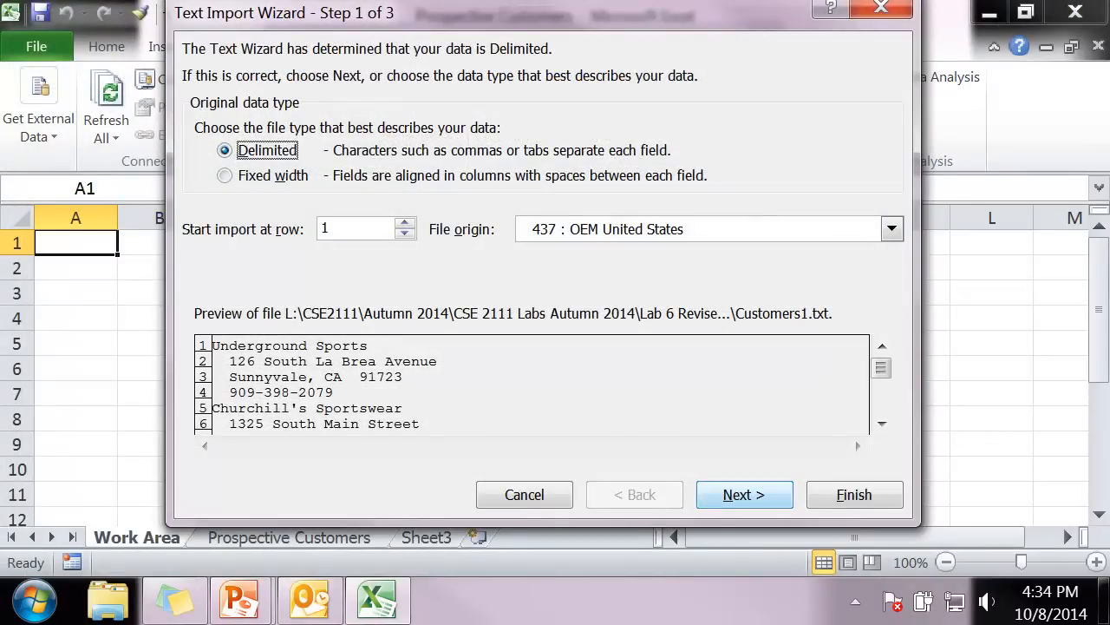
Accept the delimited import defaults and place the data on the existing sheet at $A$1
left_click(742, 494)
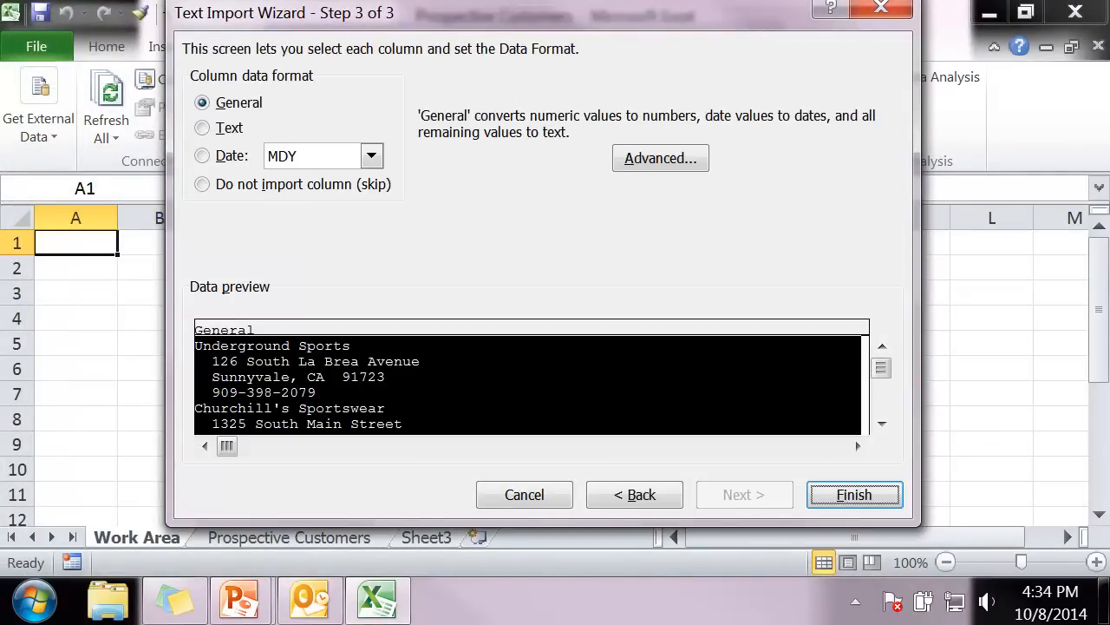
left_click(854, 494)
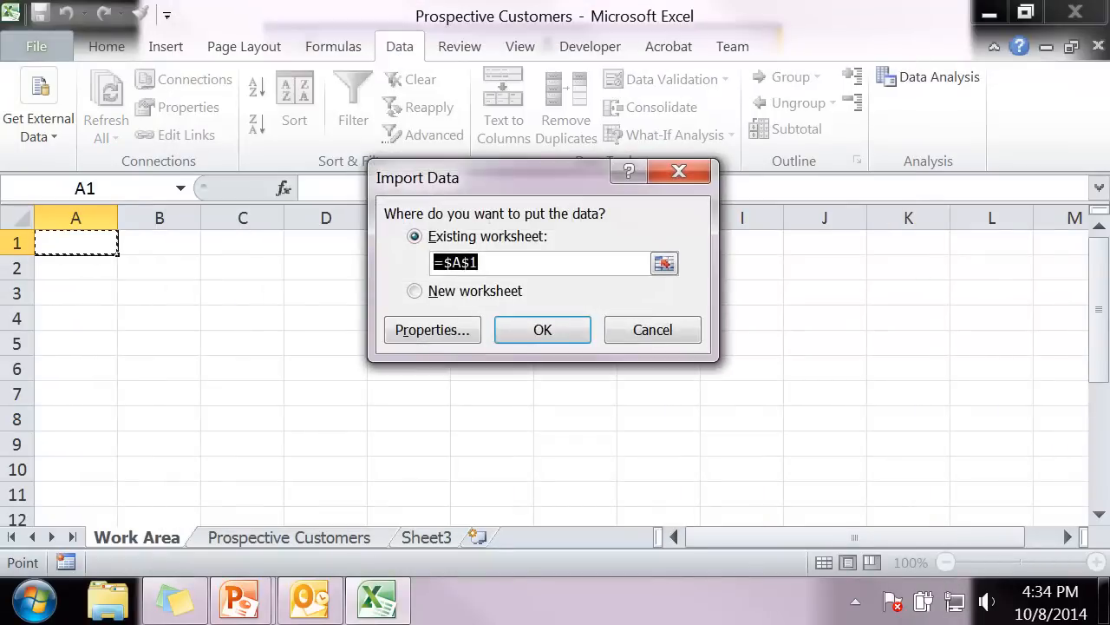
left_click(541, 330)
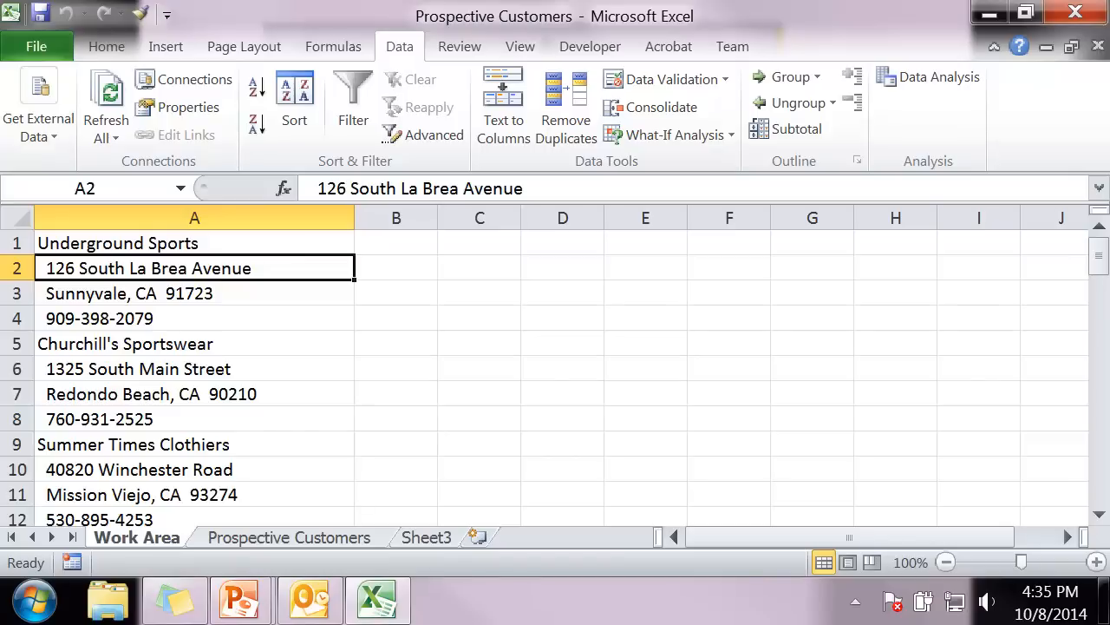
Enter =CONCATENATE(TRIM(A1),",",TRIM(A2),",",TRIM(A3),",",TRIM(A4)) in B1
left_click(396, 243)
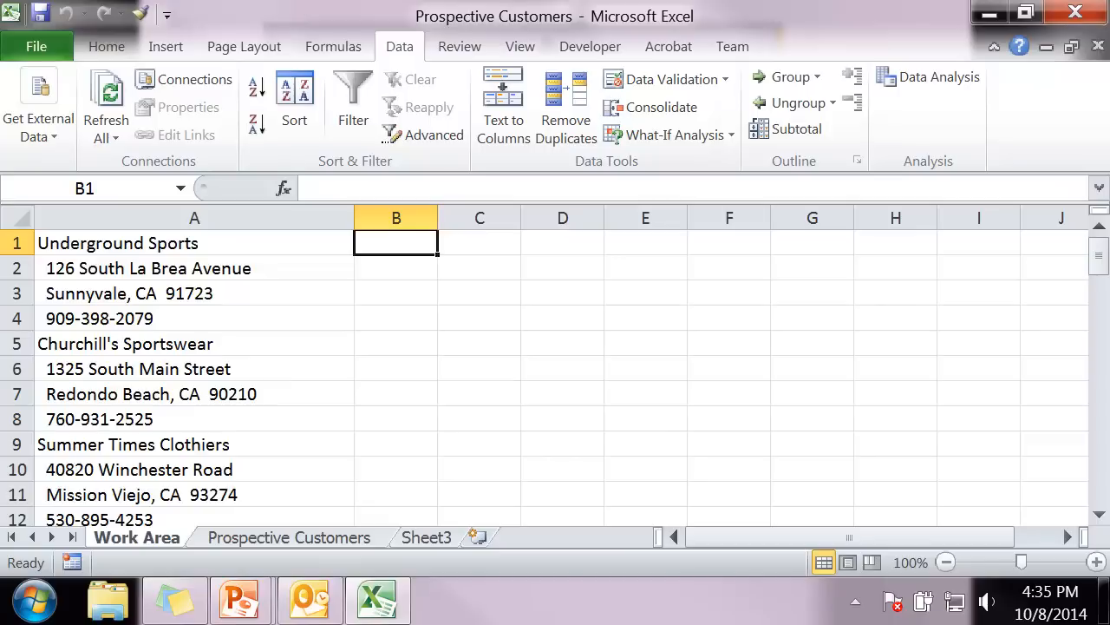
type("=concatenate(")
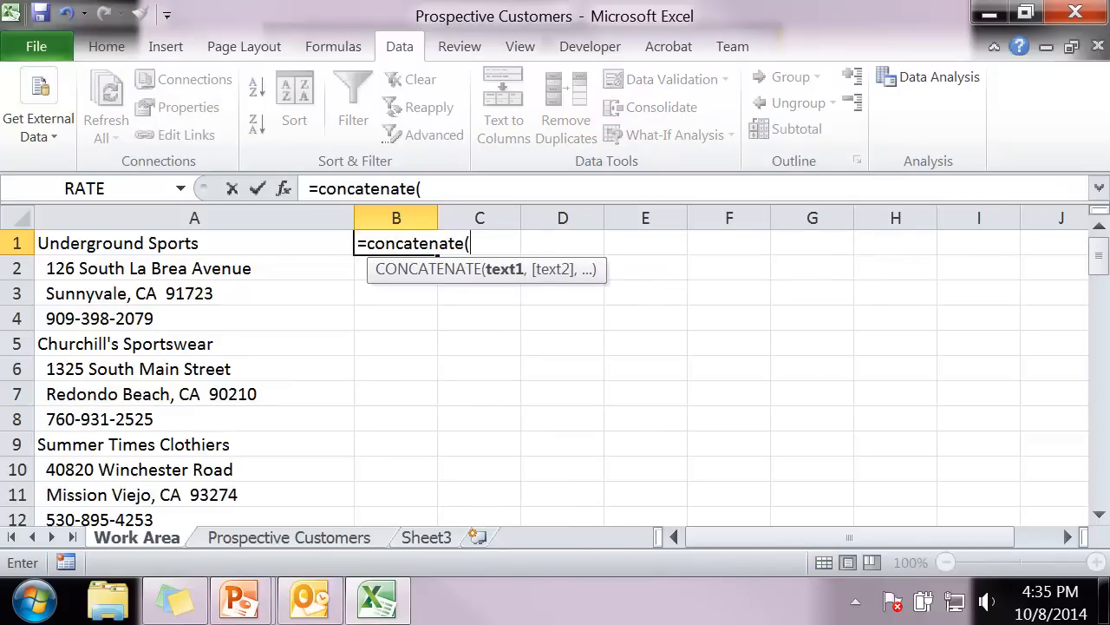
type("tirm")
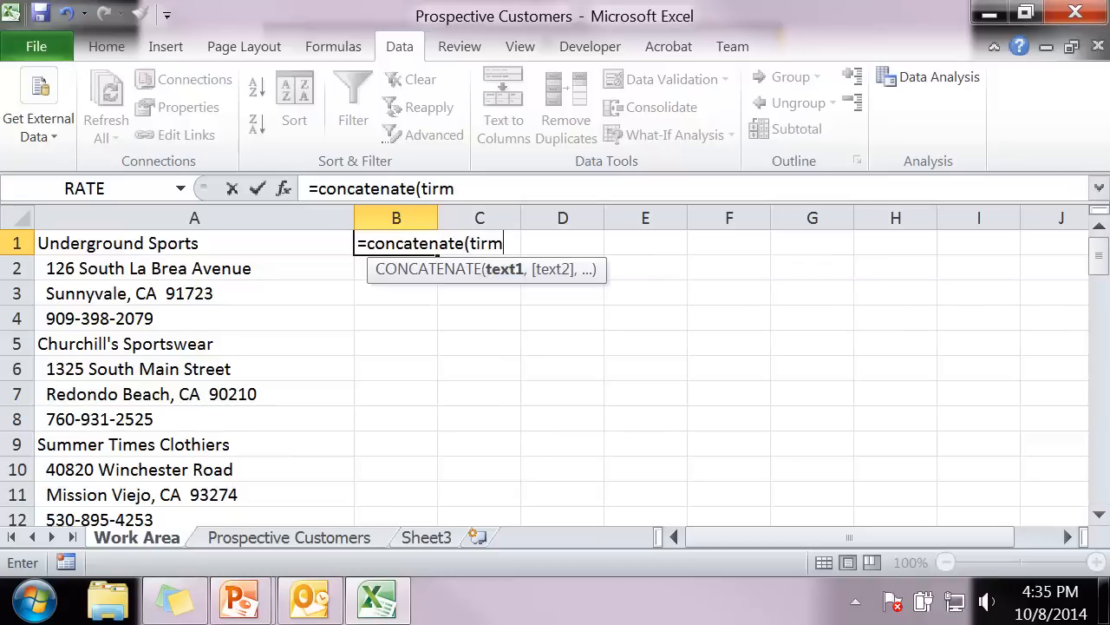
type("rim(")
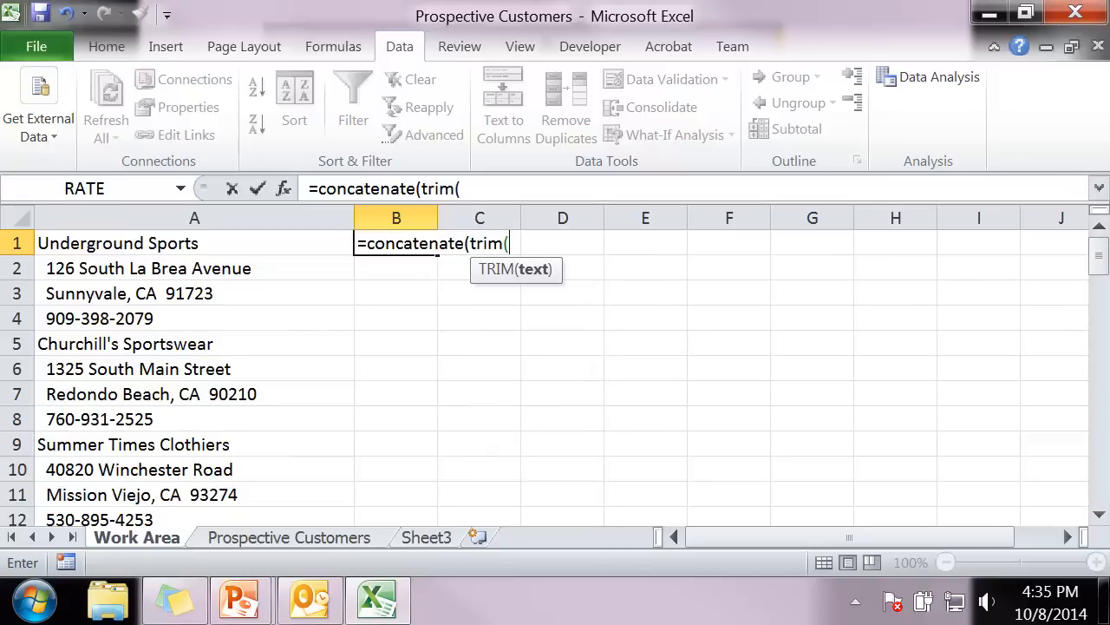
left_click(195, 242)
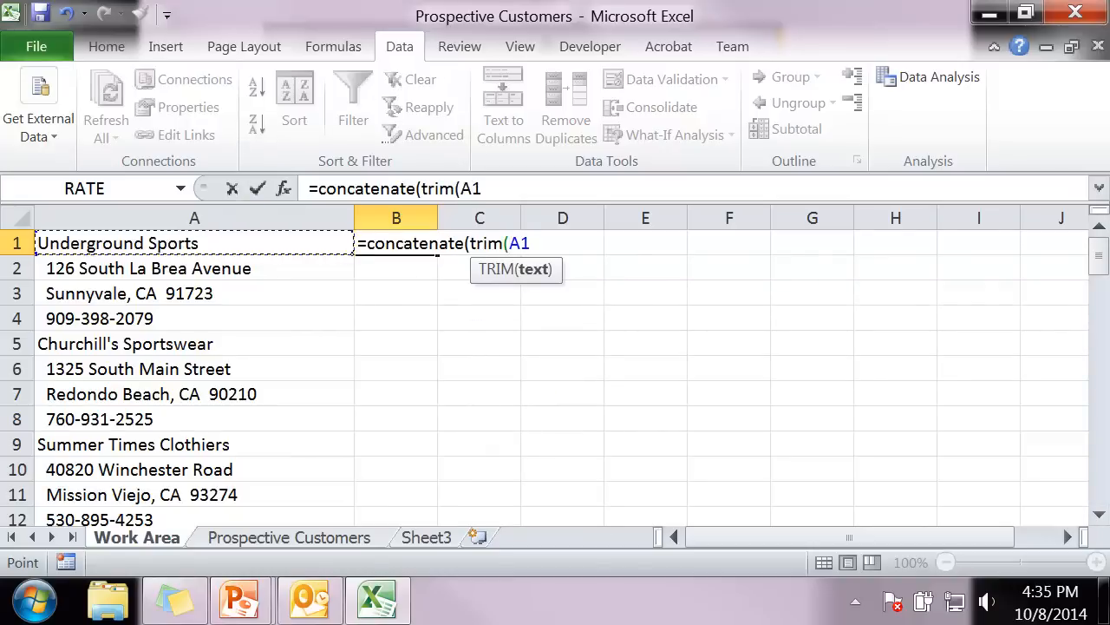
type("),")
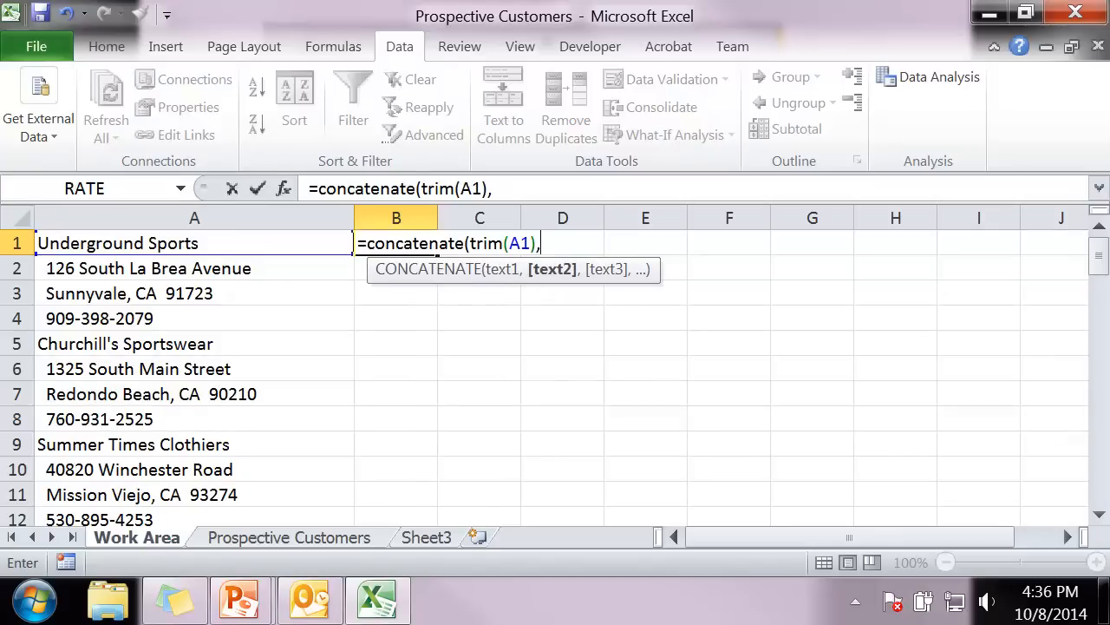
type("\",\"")
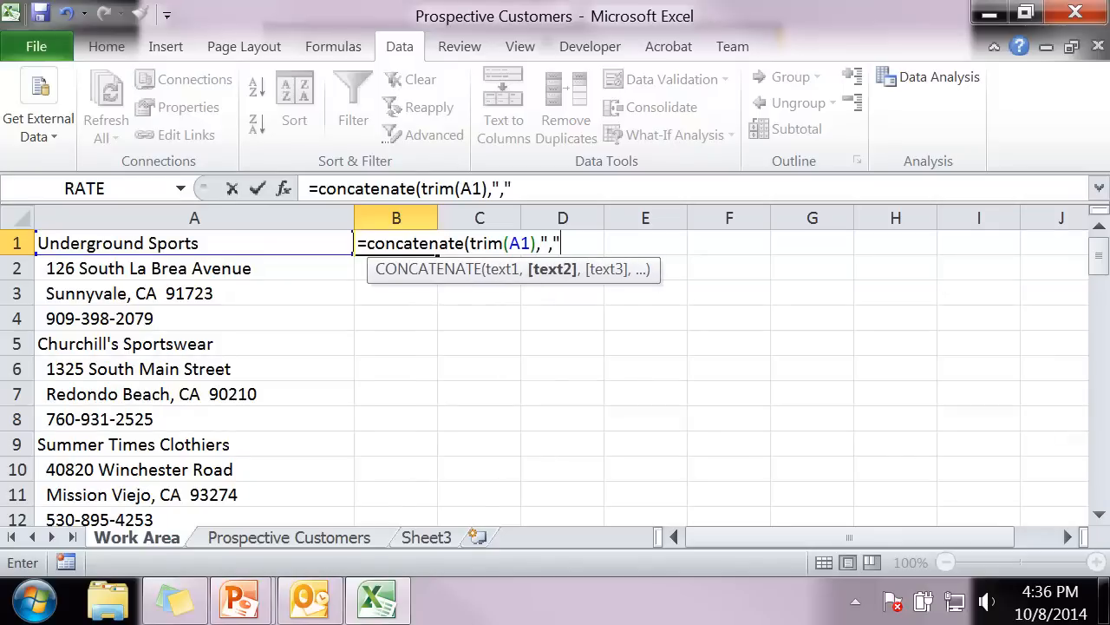
type(",")
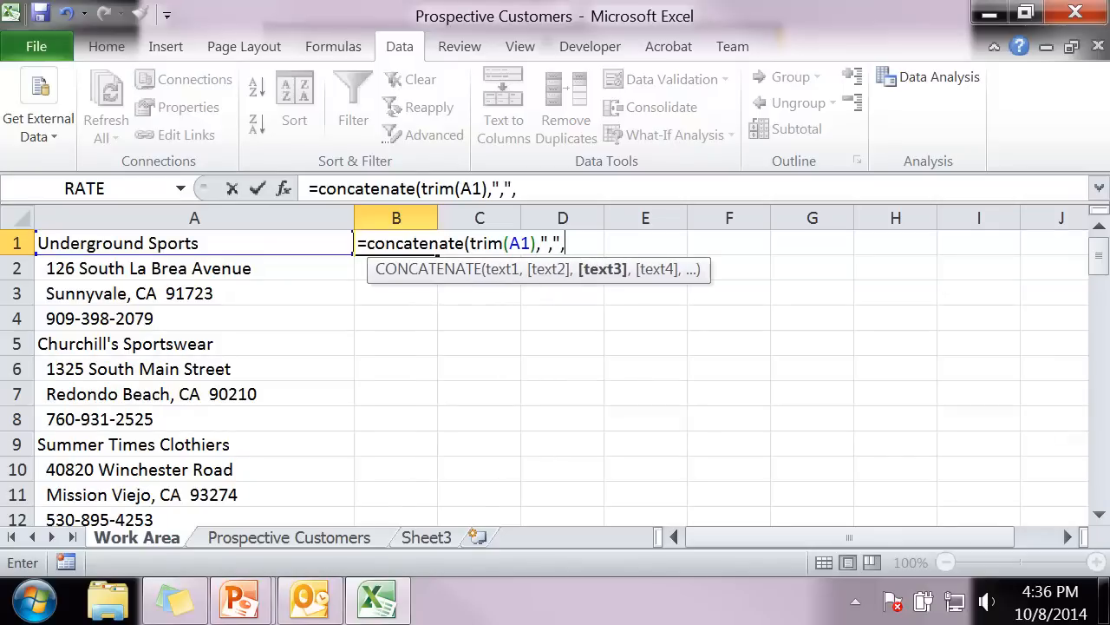
type("trim(A2")
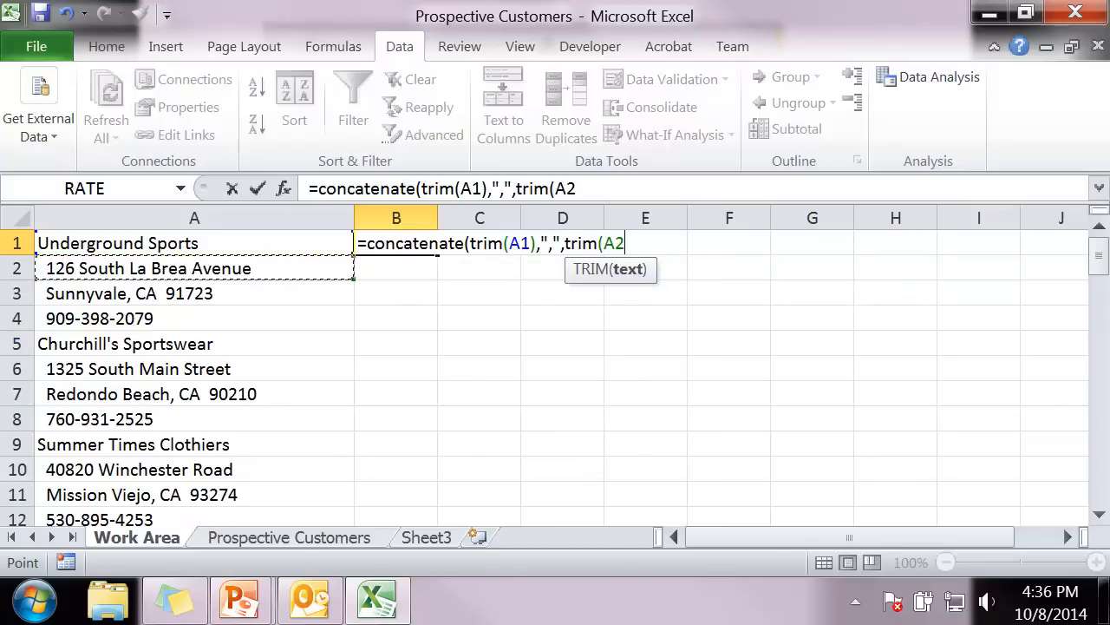
type("),\",\"")
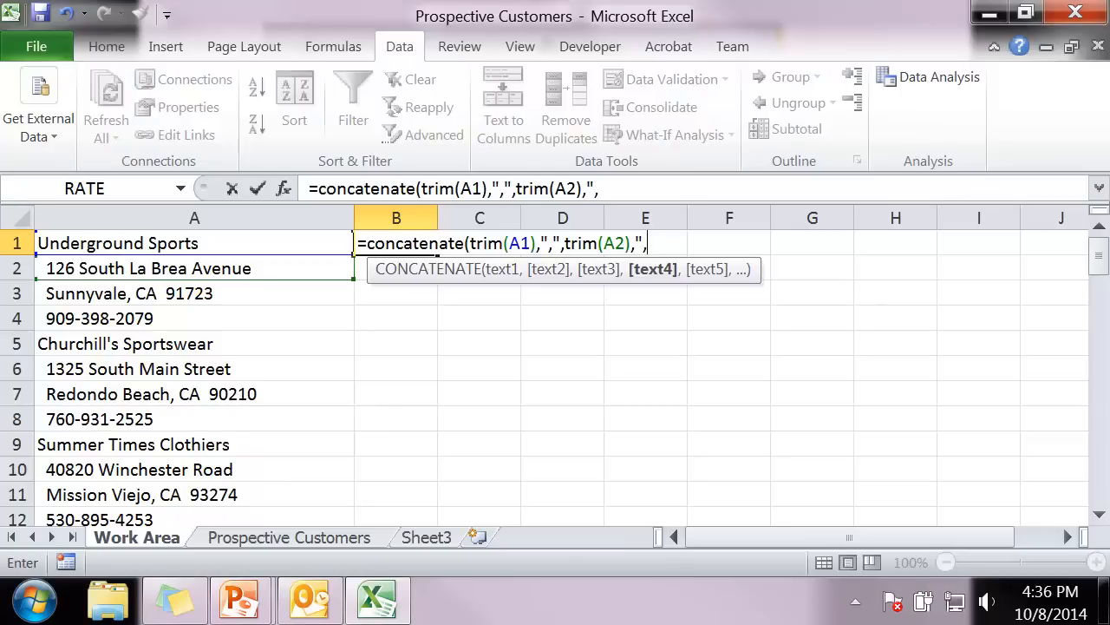
type("trim(")
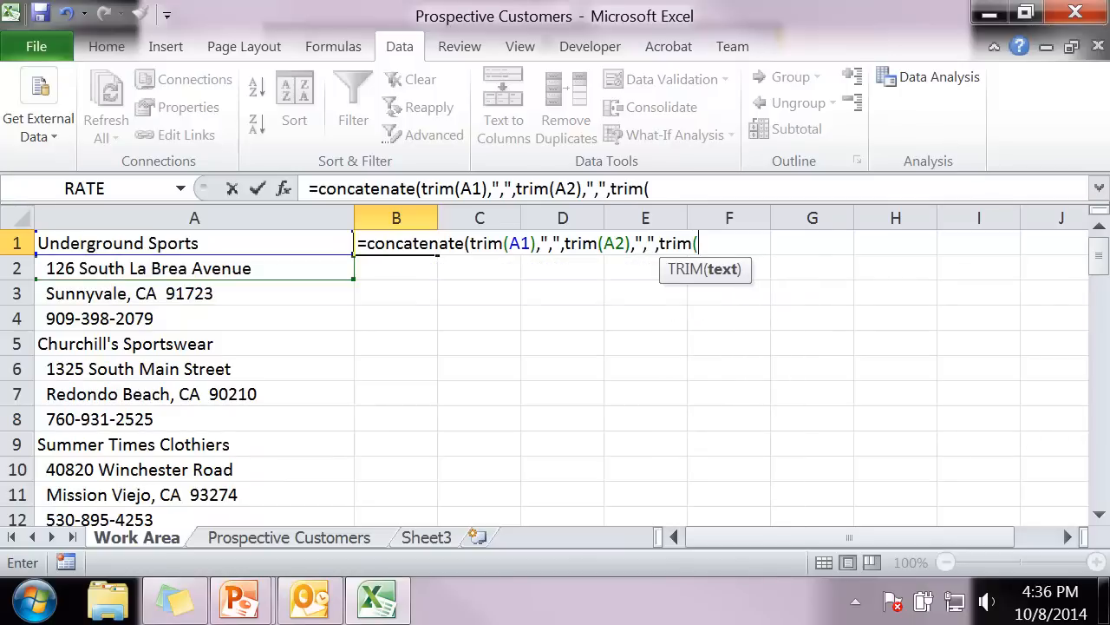
type("A3)")
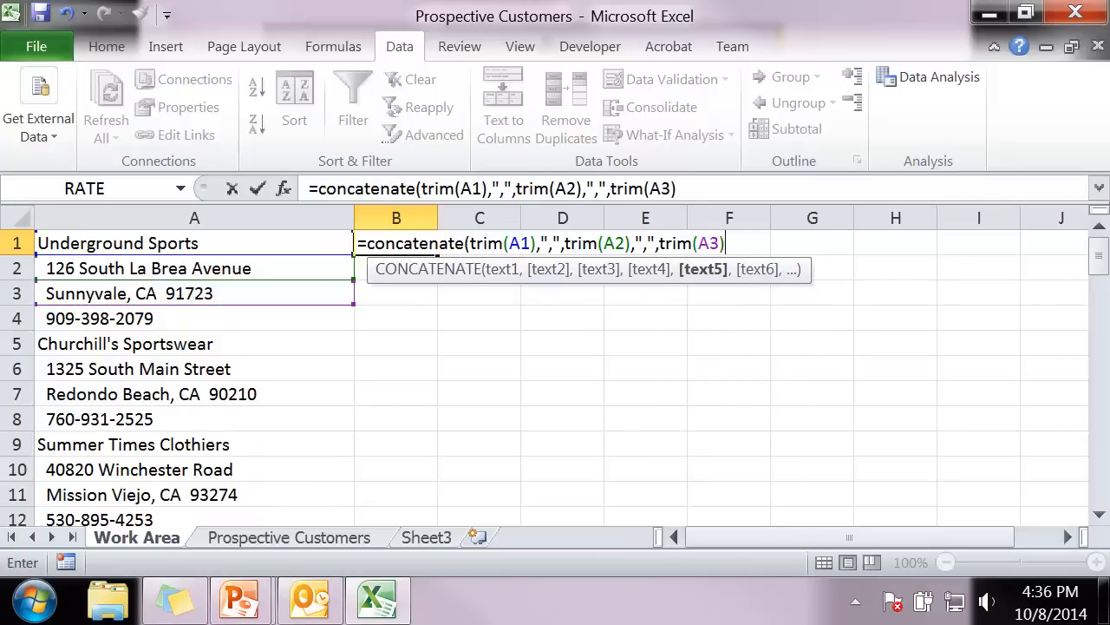
type(",\",\"")
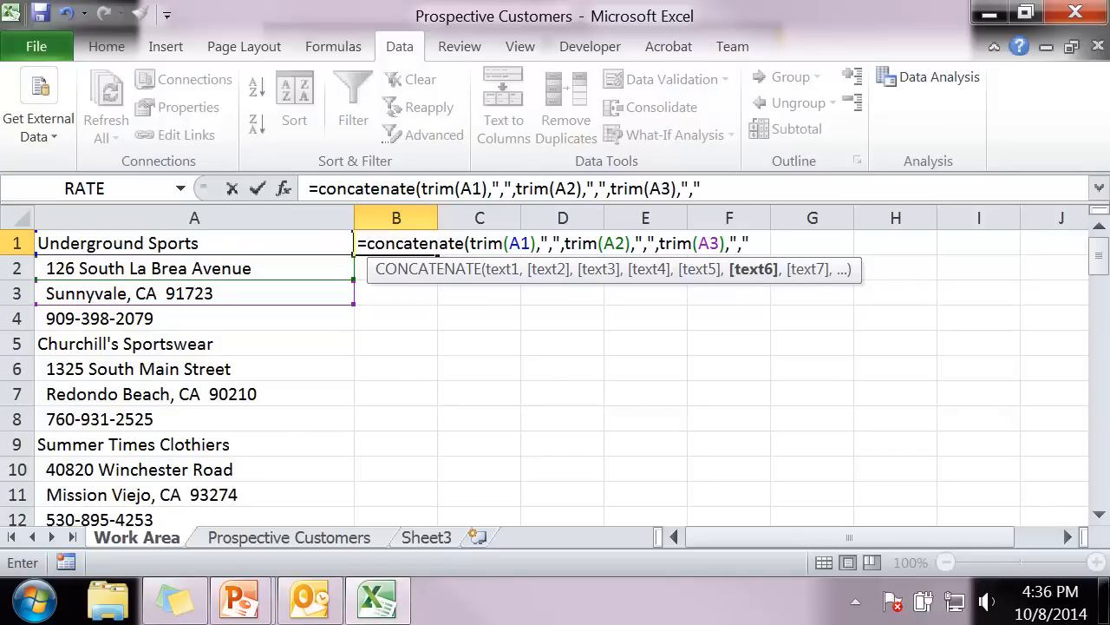
type("tir")
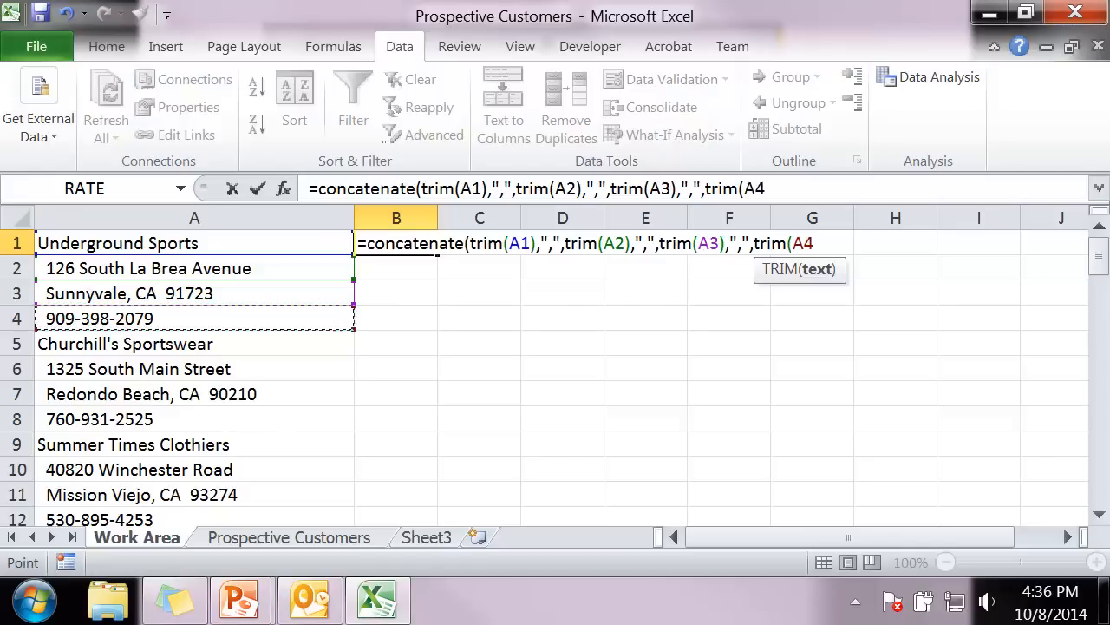
type(")")
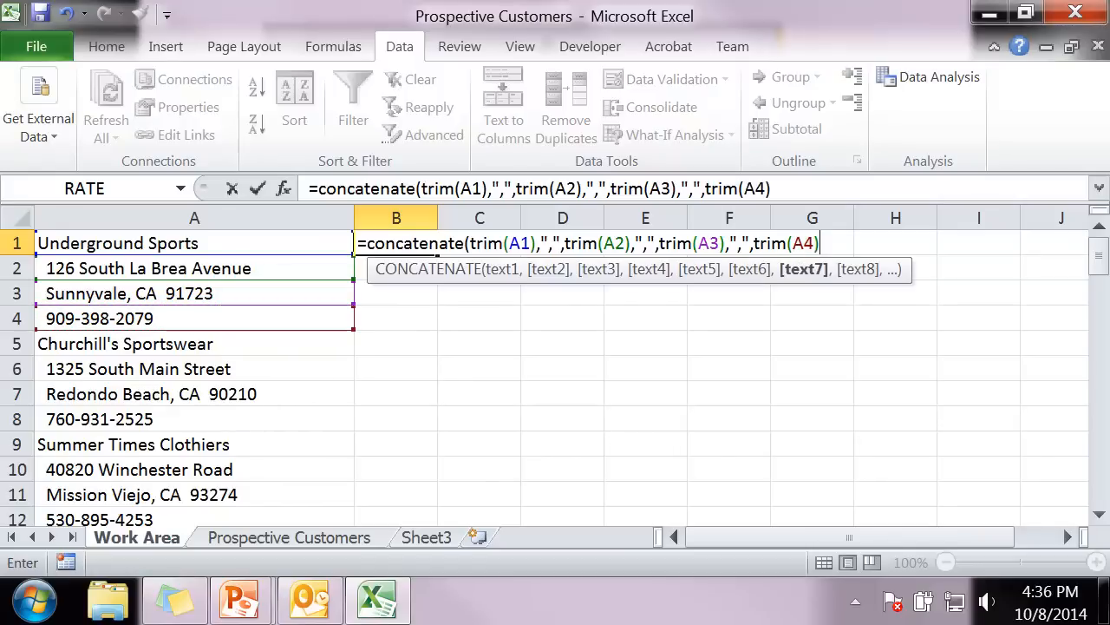
key("Return")
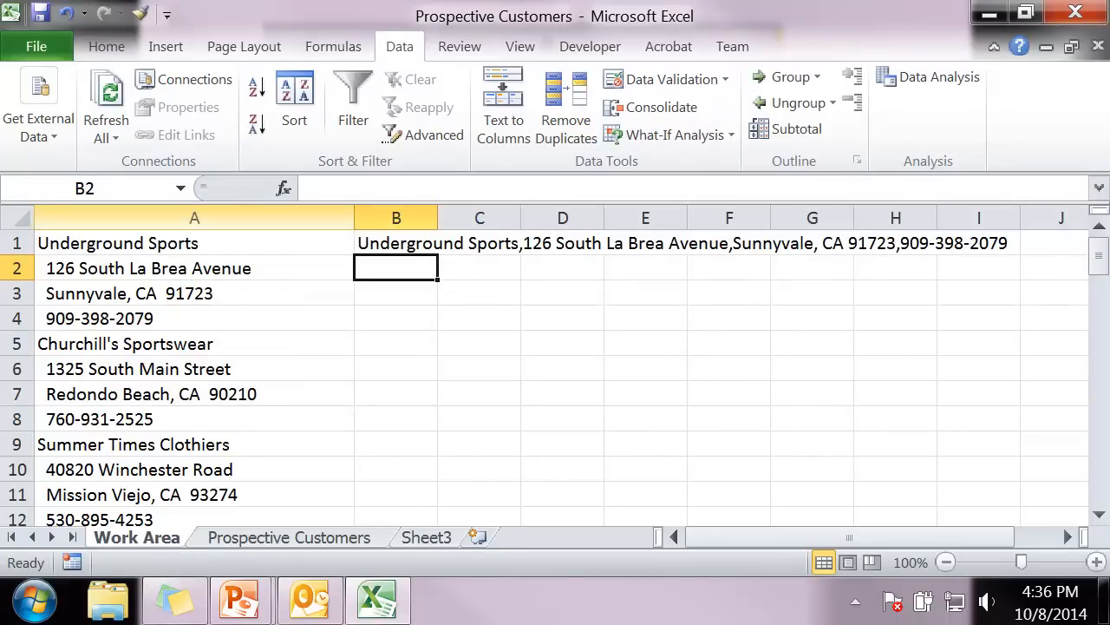
Narrow column A and fill the B1 joining formula down column B
left_click_drag(344, 217, 243, 217)
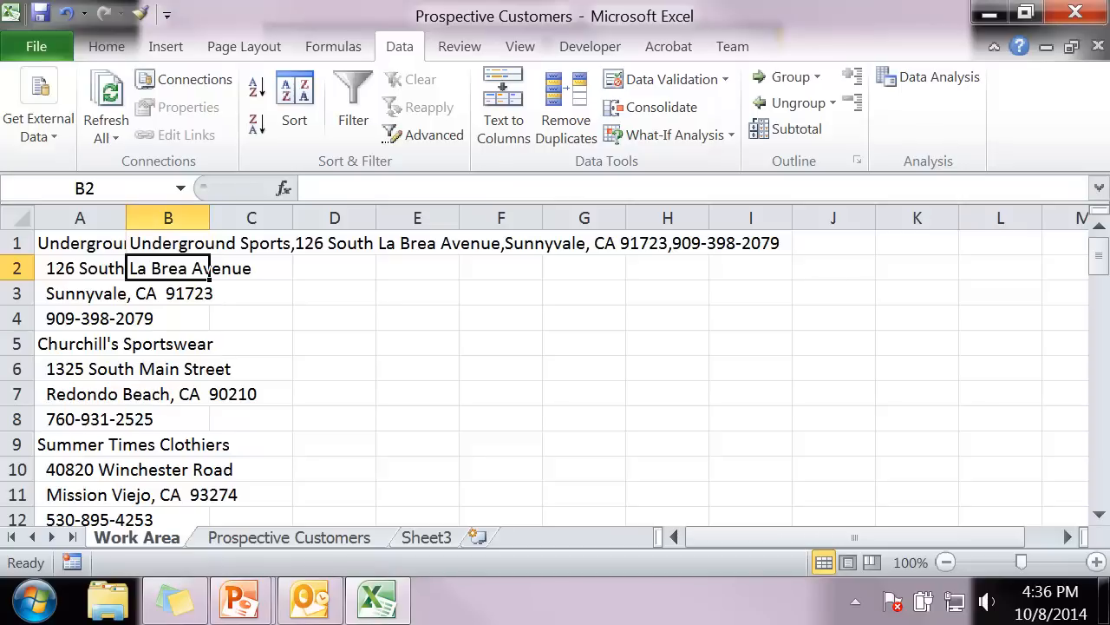
left_click(167, 243)
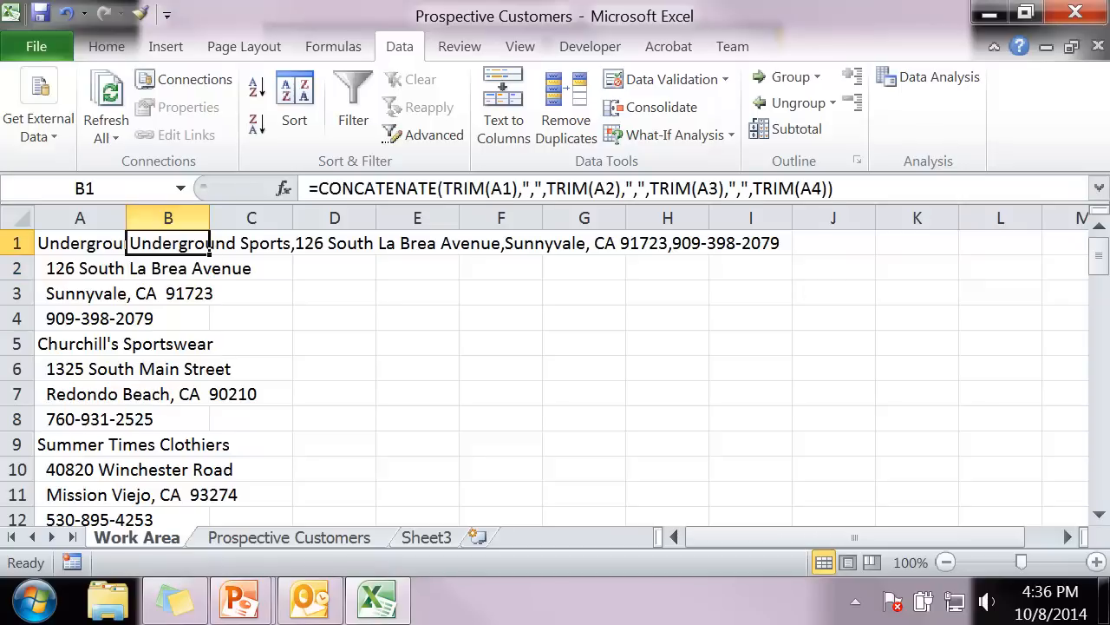
left_click_drag(210, 217, 798, 217)
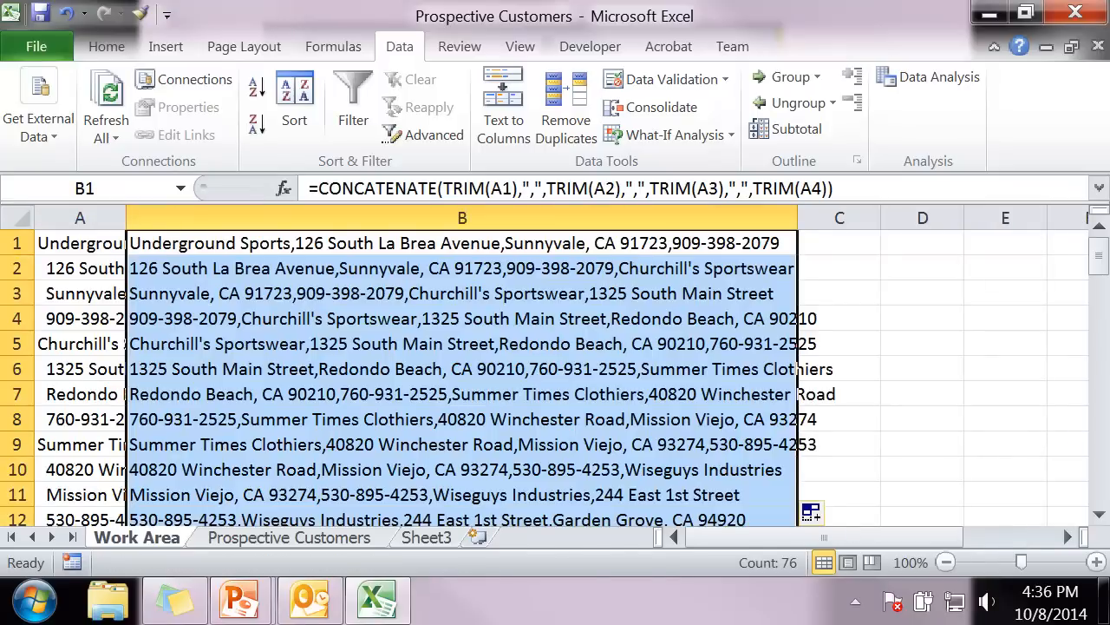
left_click(923, 292)
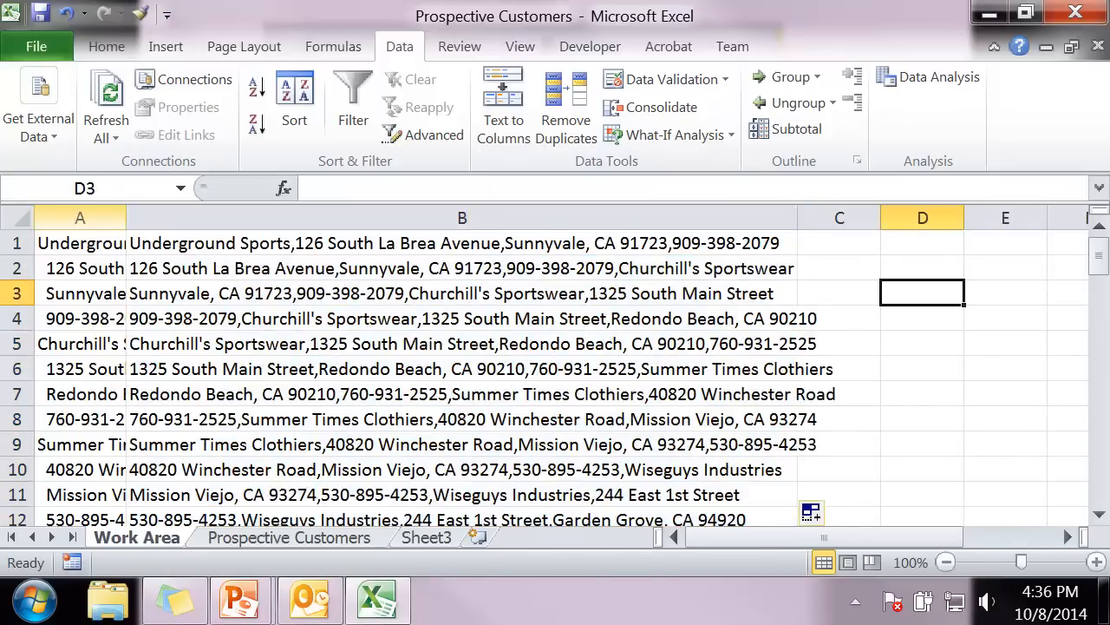
left_click_drag(125, 217, 62, 217)
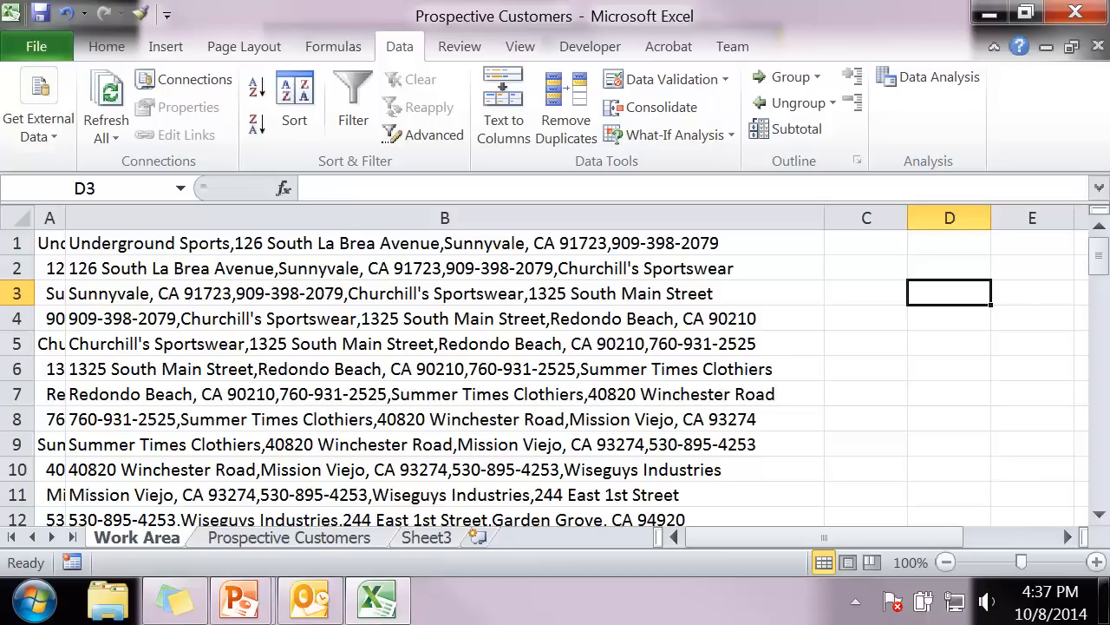
left_click(444, 243)
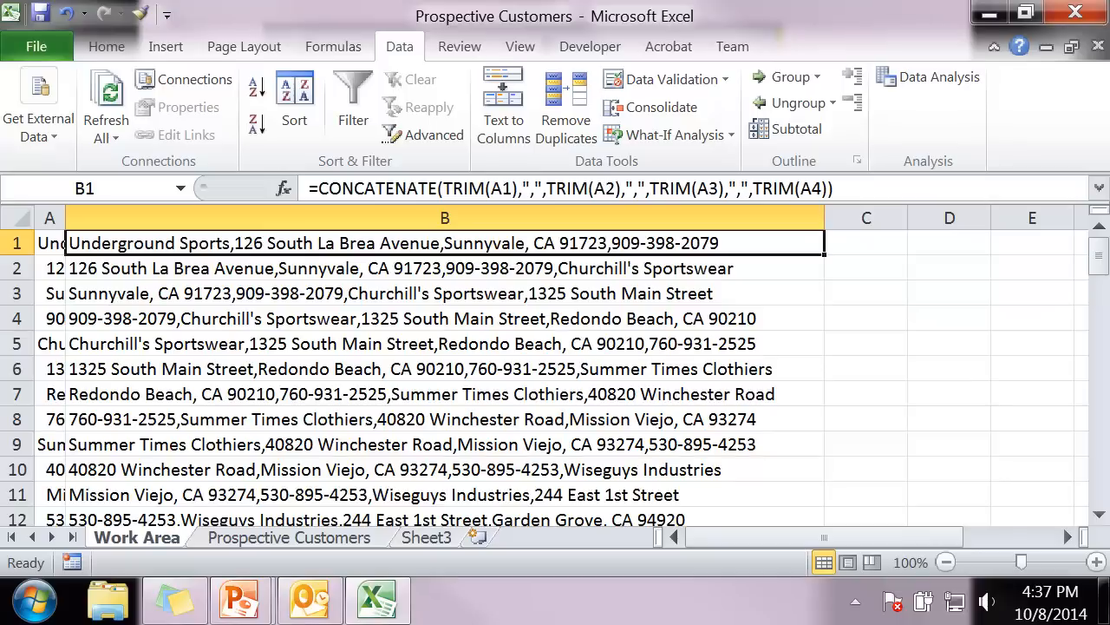
left_click(444, 293)
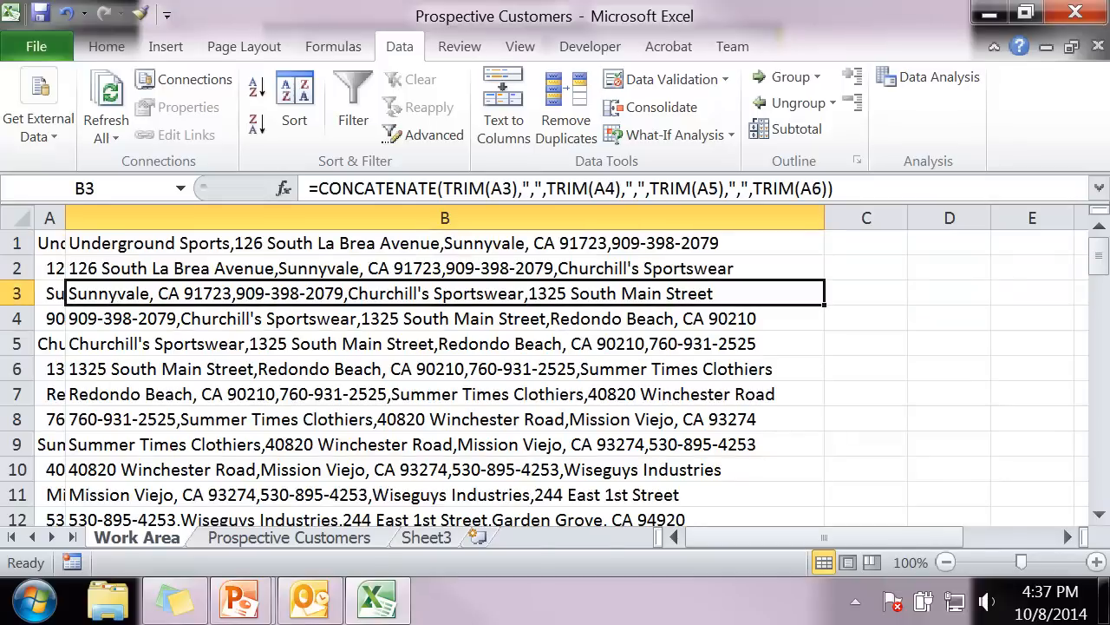
left_click(444, 344)
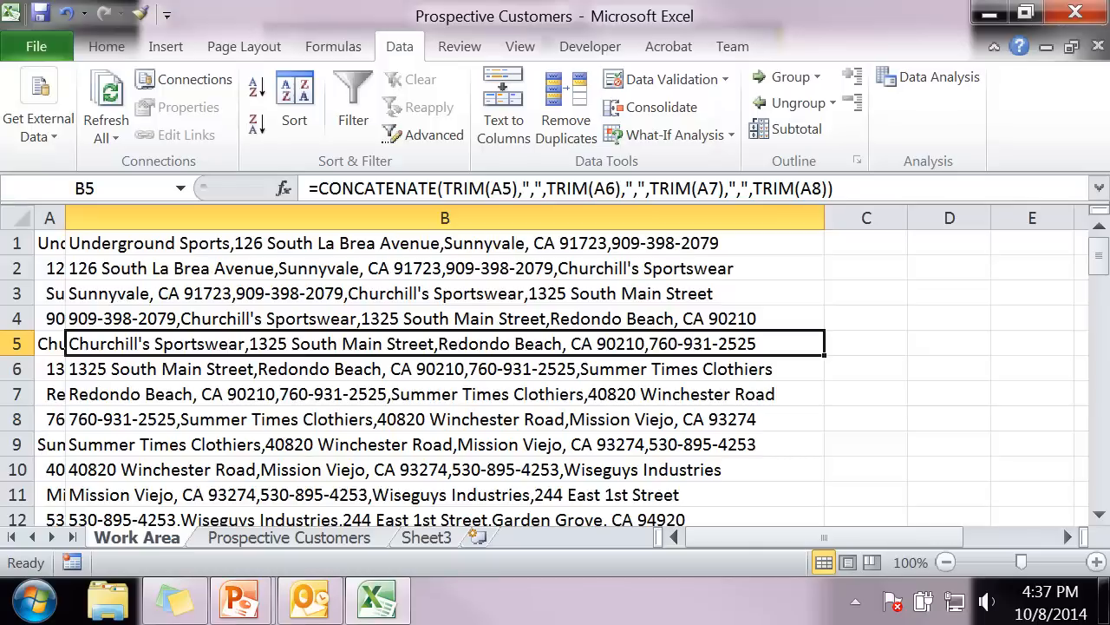
left_click(444, 243)
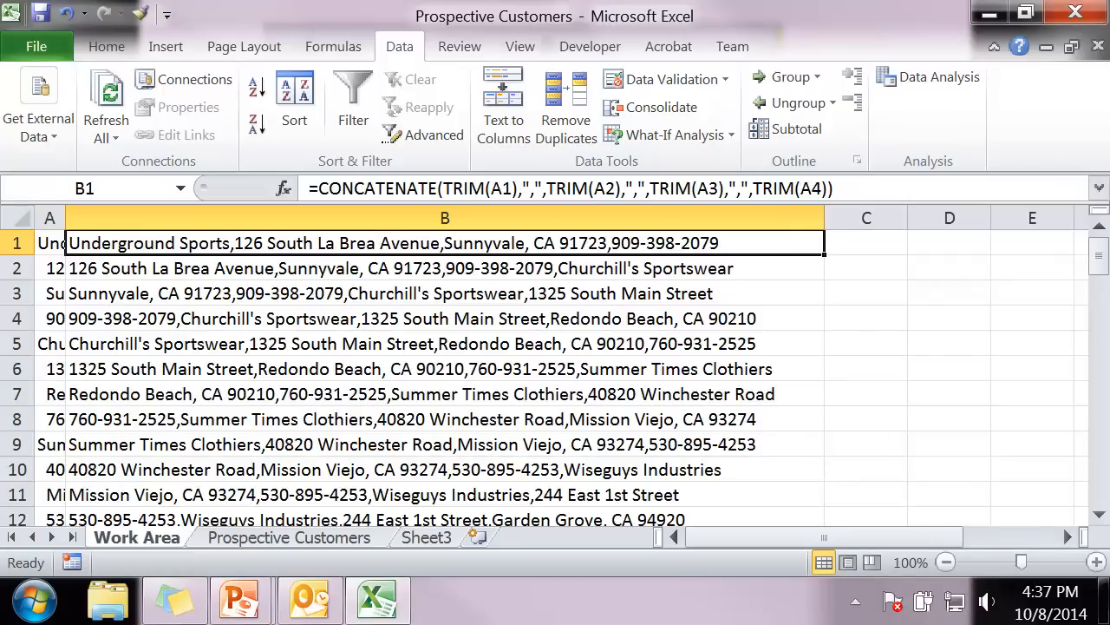
left_click(444, 344)
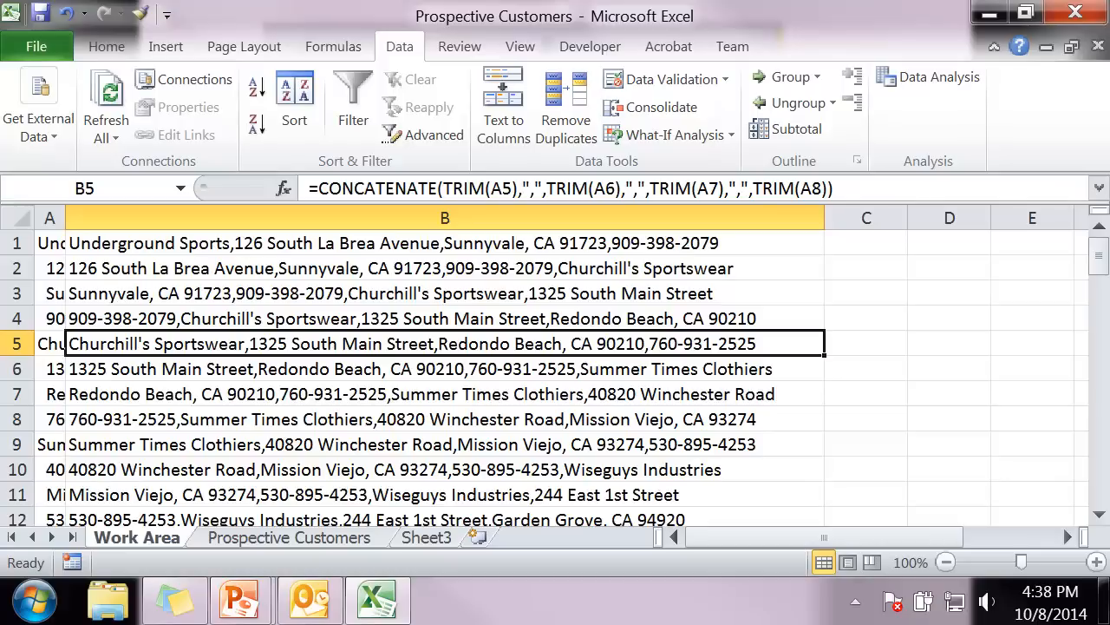
left_click(866, 242)
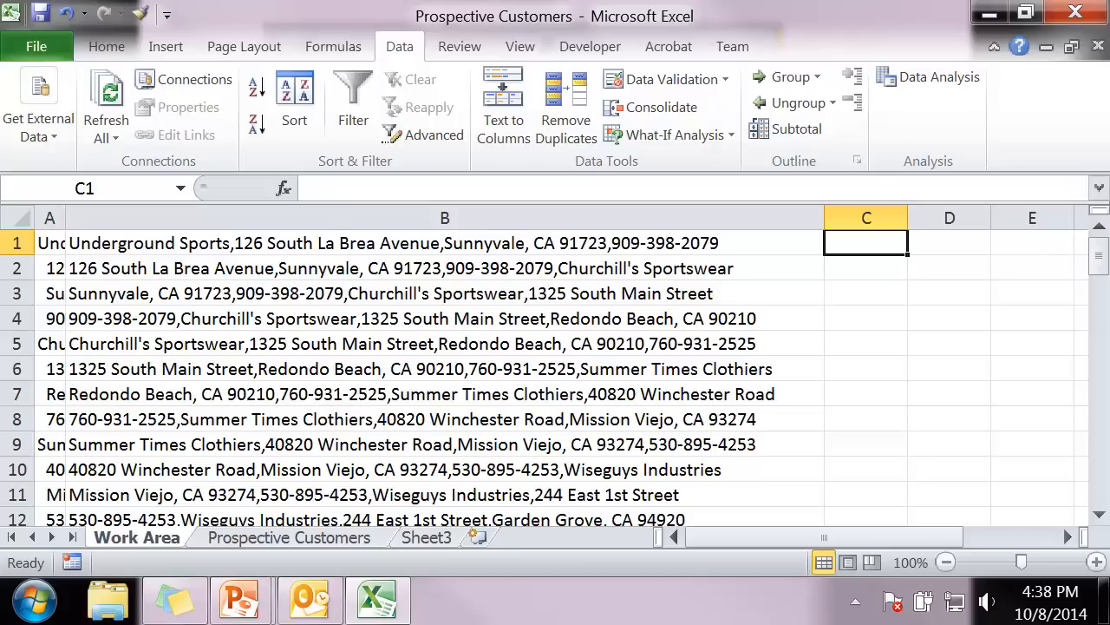
Enter =RIGHT(B1,5) in C1 and fill it down column C
type("=right(")
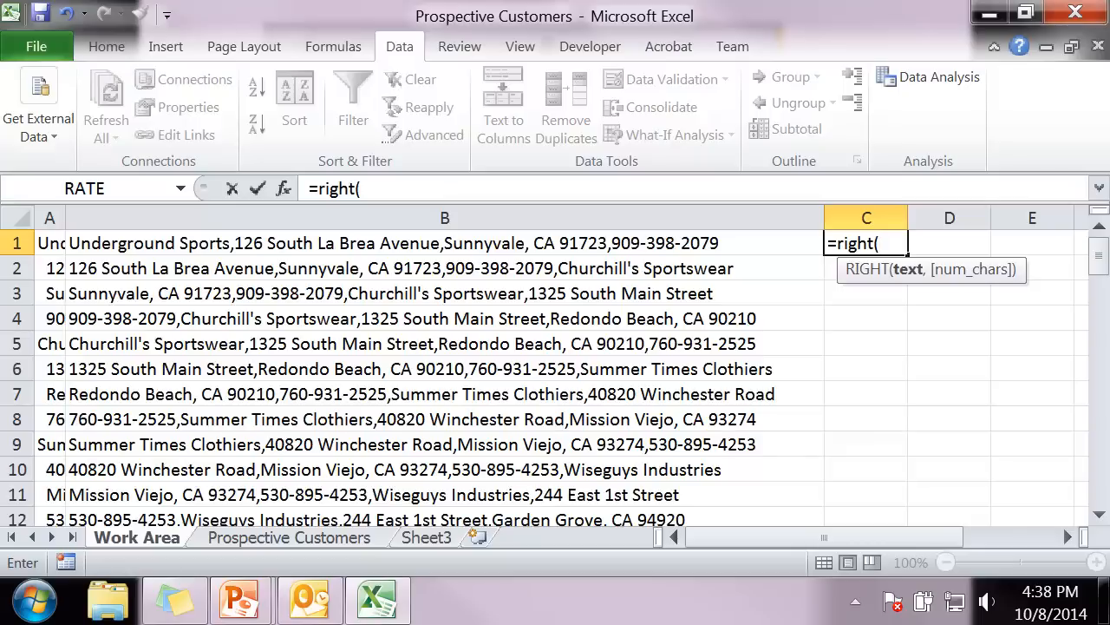
left_click(444, 243)
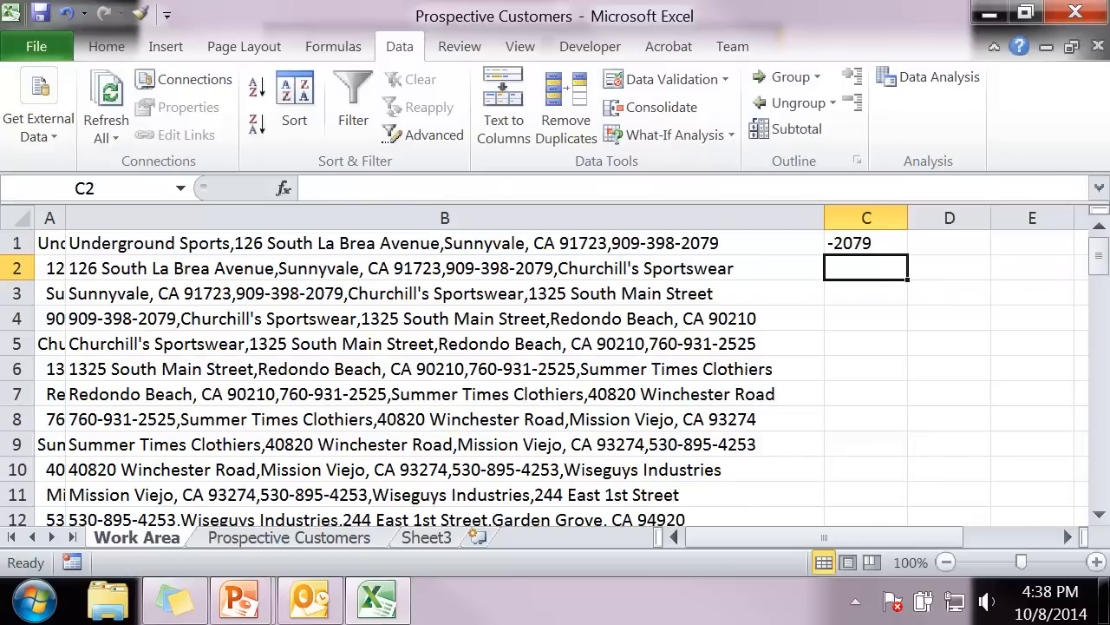
left_click(864, 243)
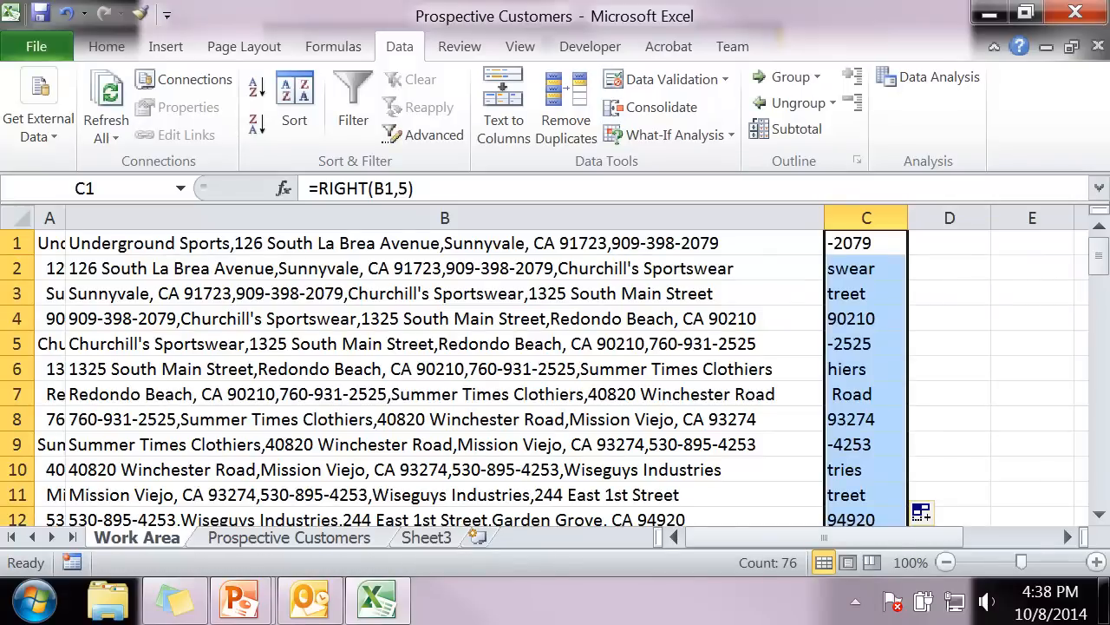
left_click(866, 344)
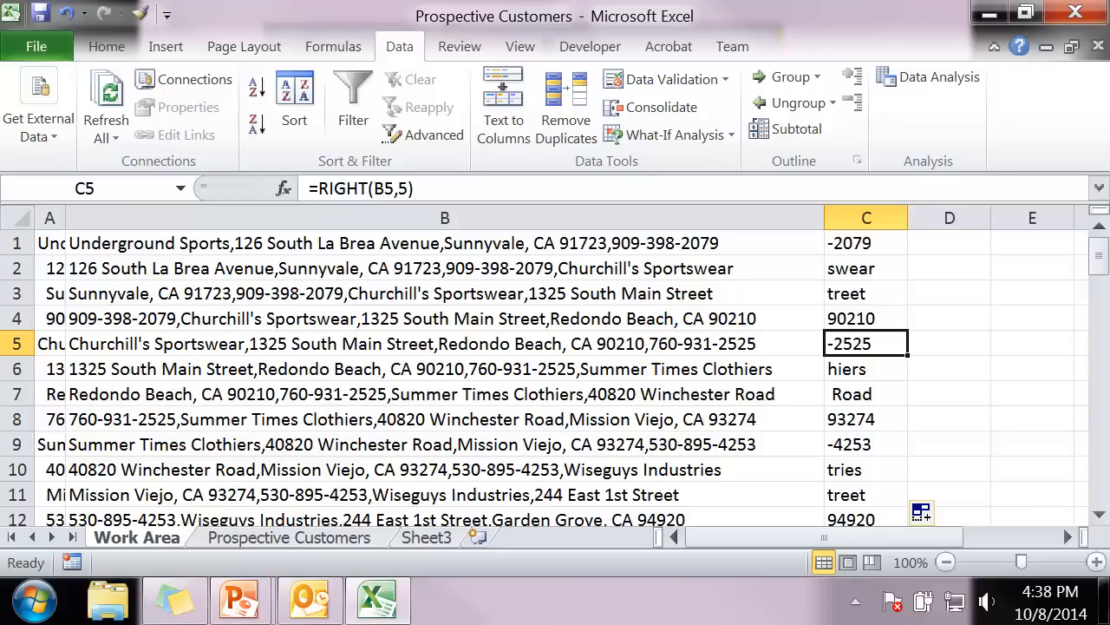
left_click(949, 243)
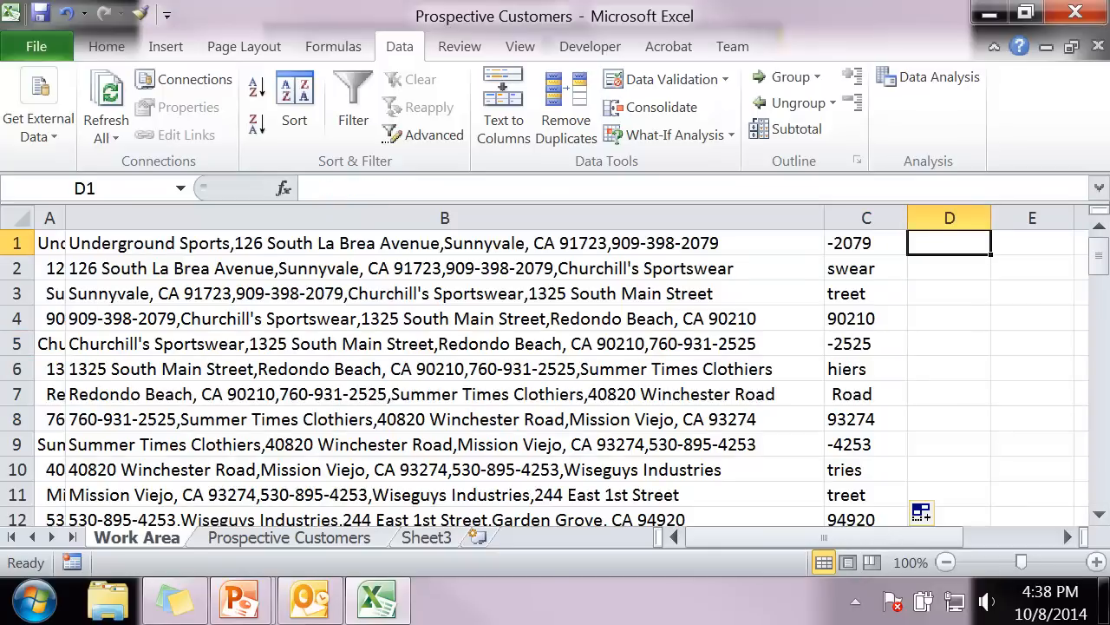
Enter =FIND("-",C1,1) in D1
type("=find")
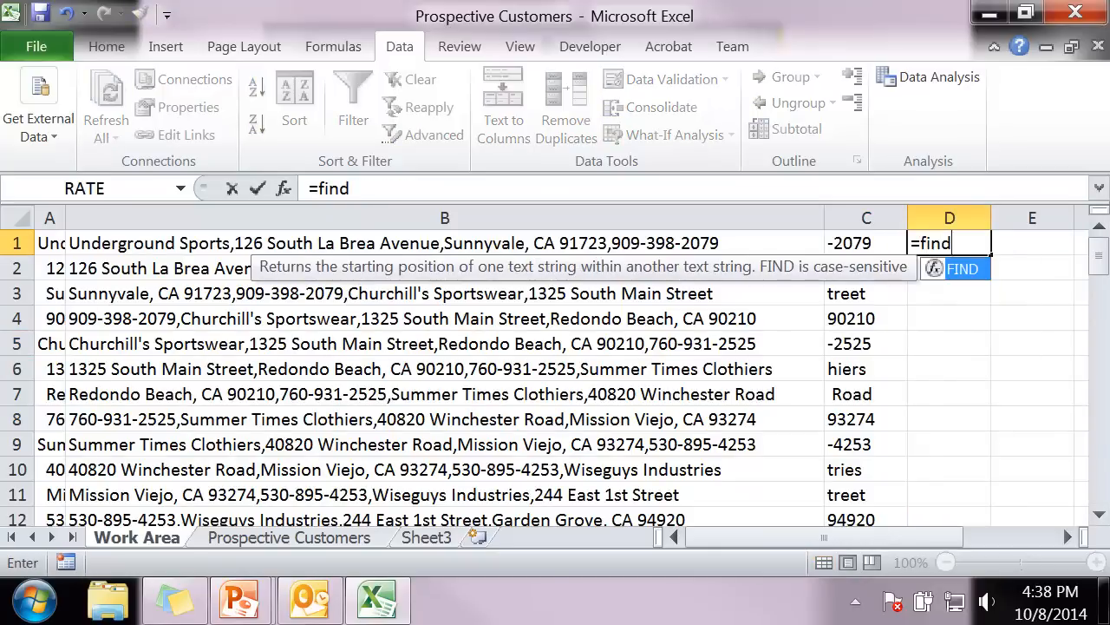
type("(\"-")
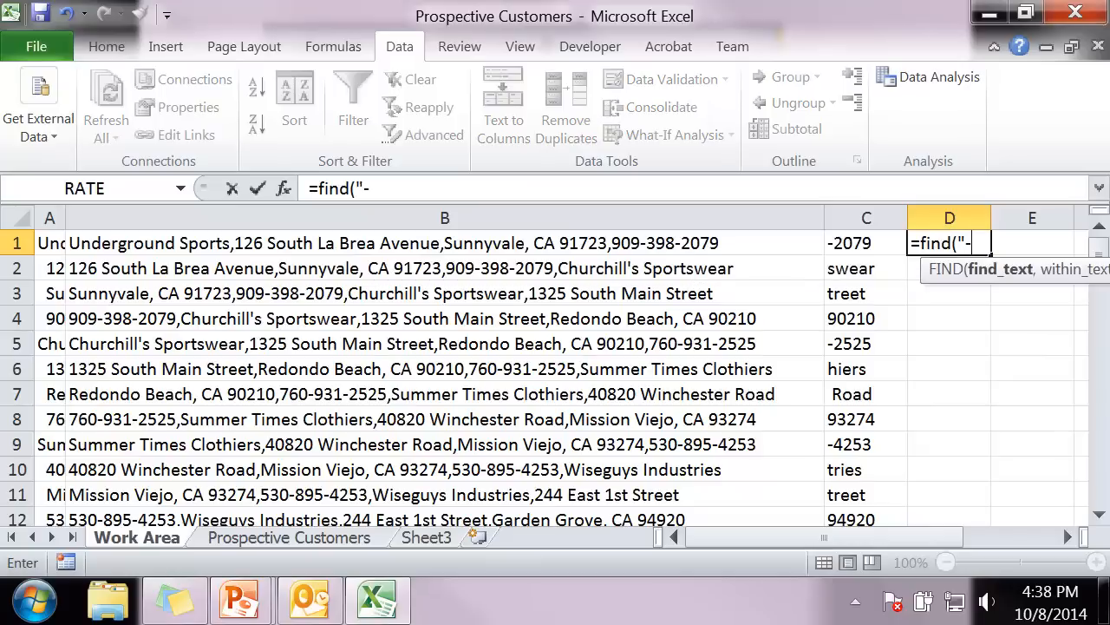
type("\"")
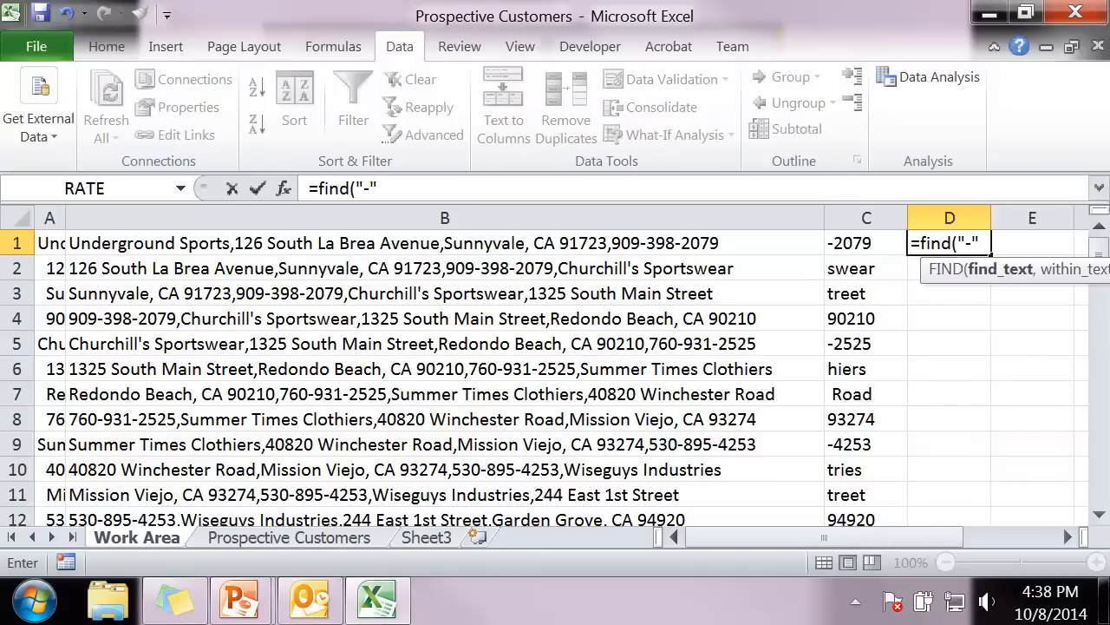
type(",c")
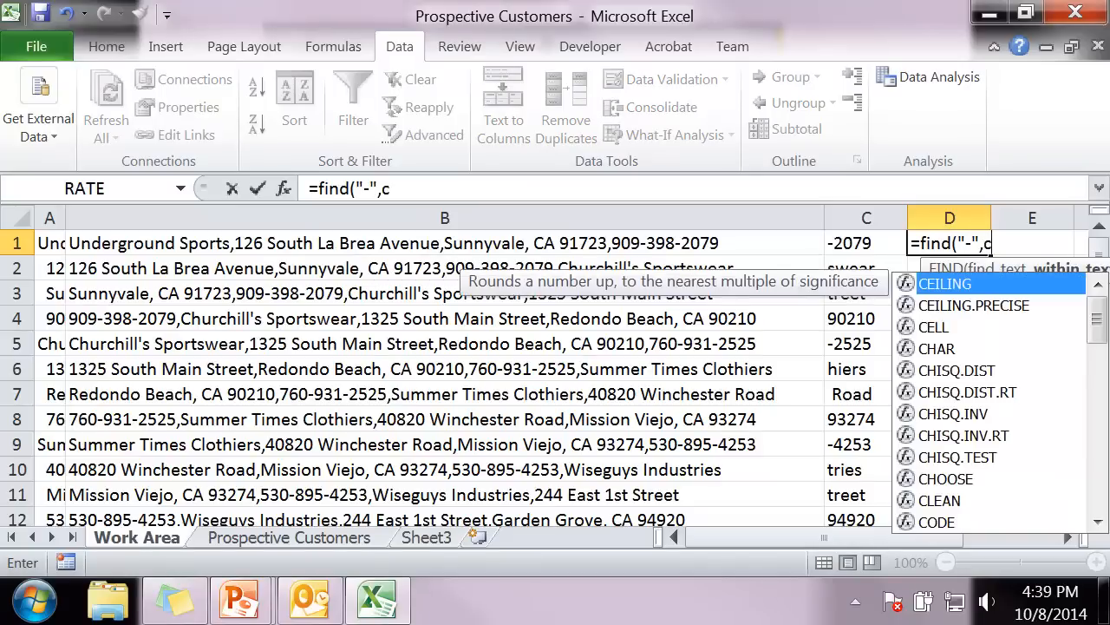
type("1,")
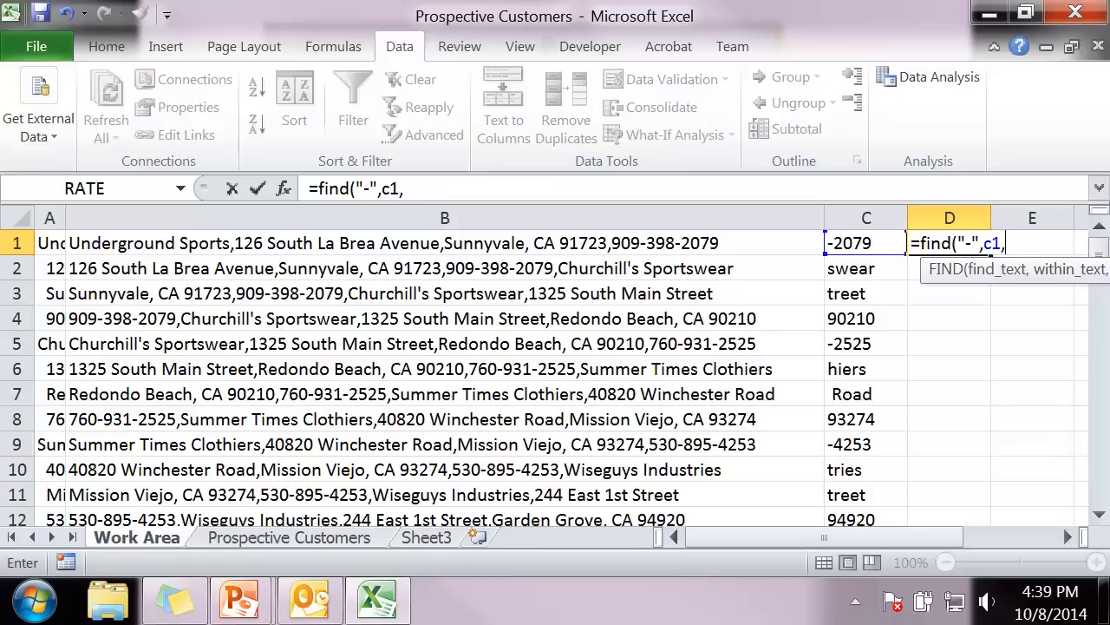
type("1")
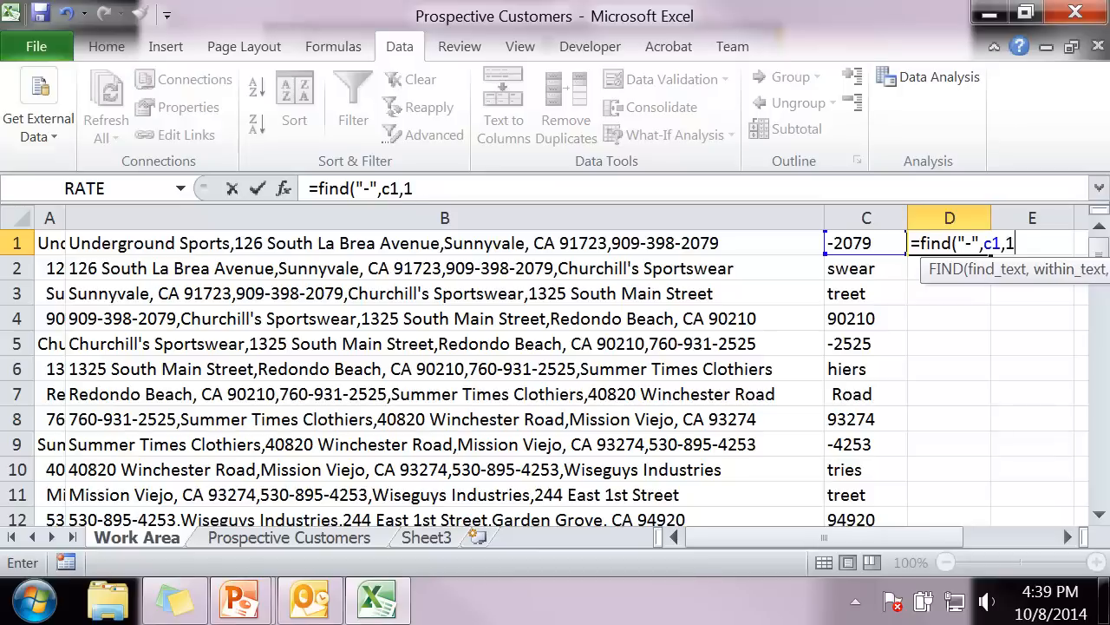
key("Return")
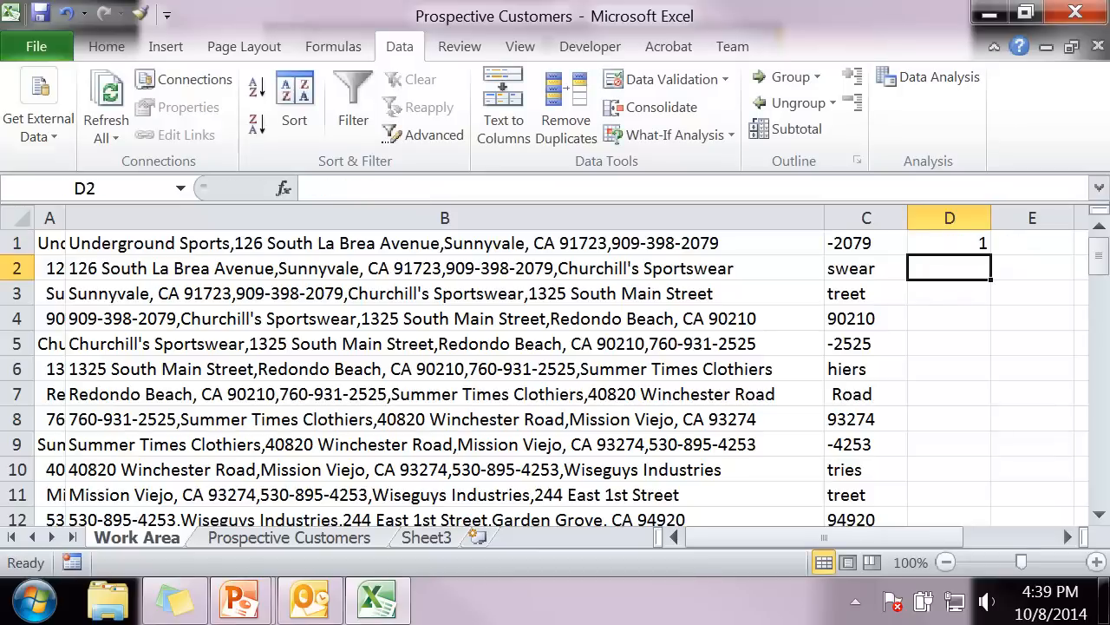
Fill the FIND formula down column D and recheck D1
left_click(949, 243)
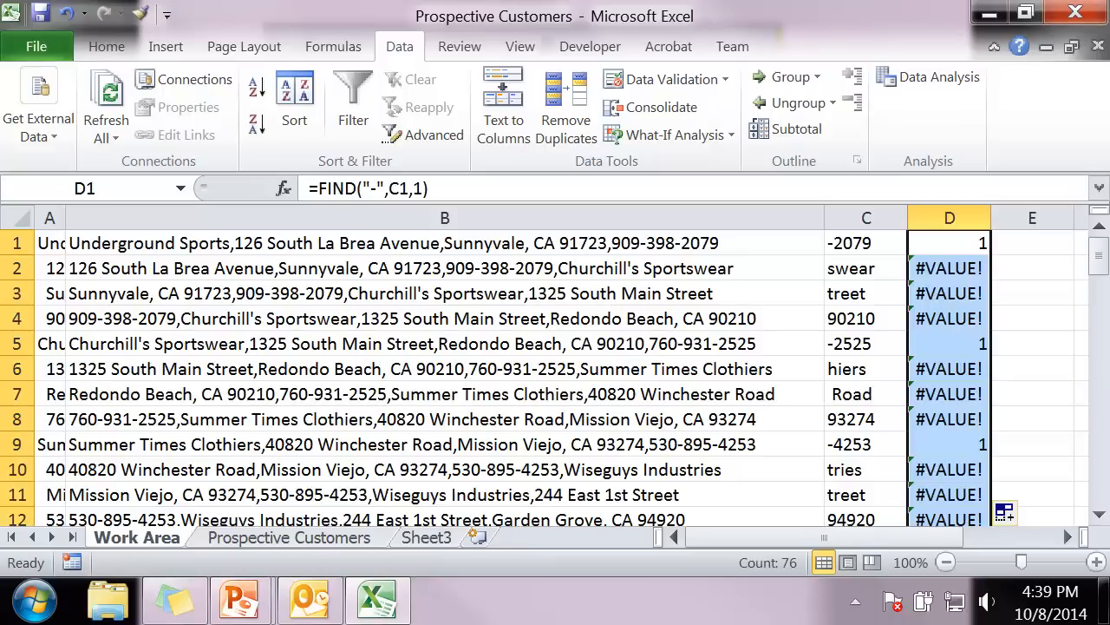
left_click(1031, 344)
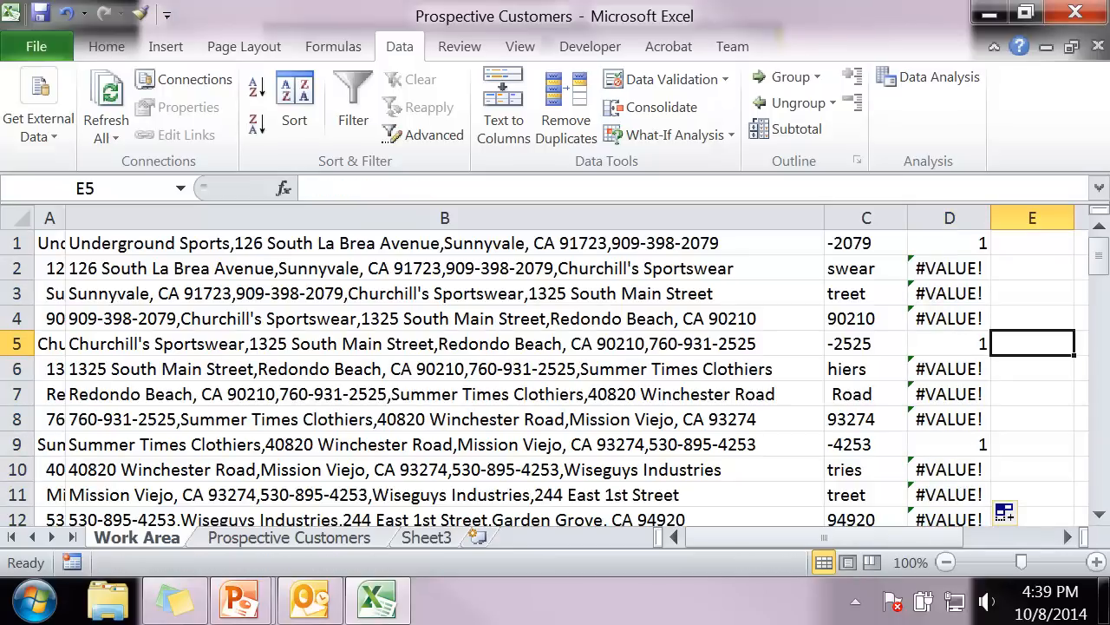
left_click(949, 243)
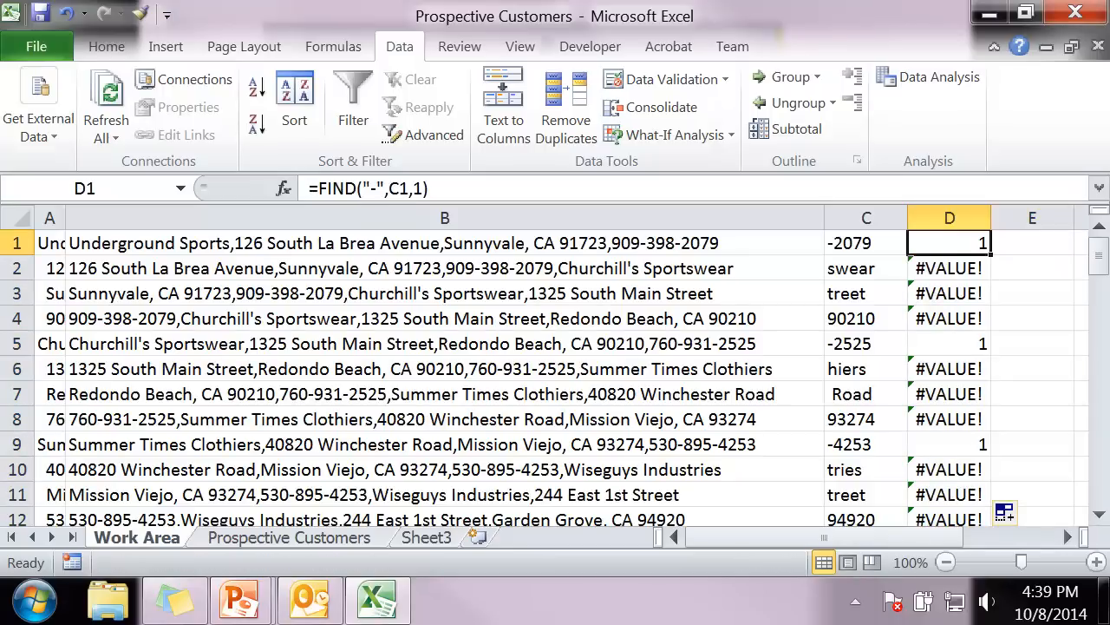